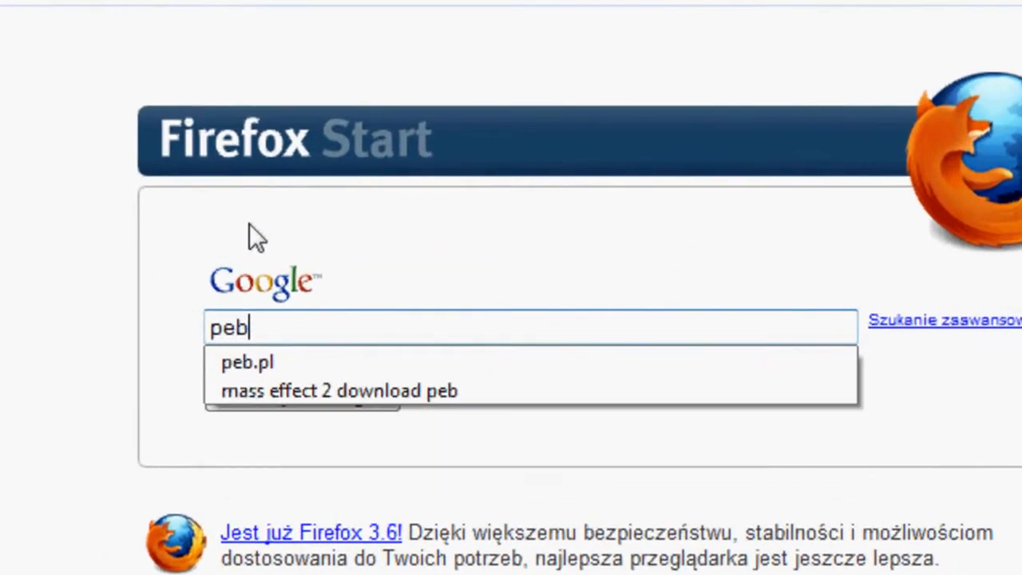
Step: Open peb.pl from the Google suggestions, dismiss the home.pl ad, and scroll the forum index
left_click(247, 361)
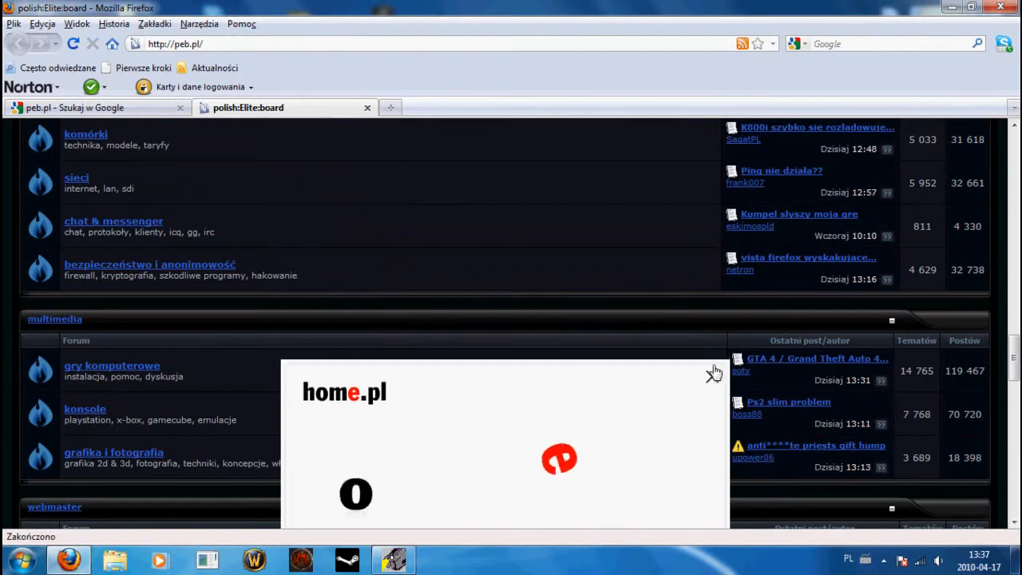
left_click(715, 373)
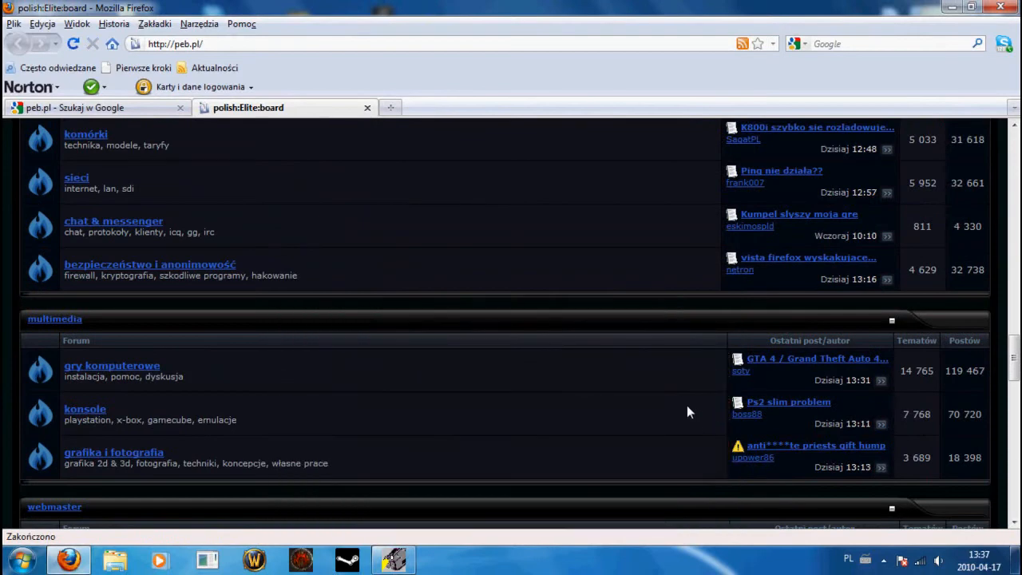
scroll("down", 3)
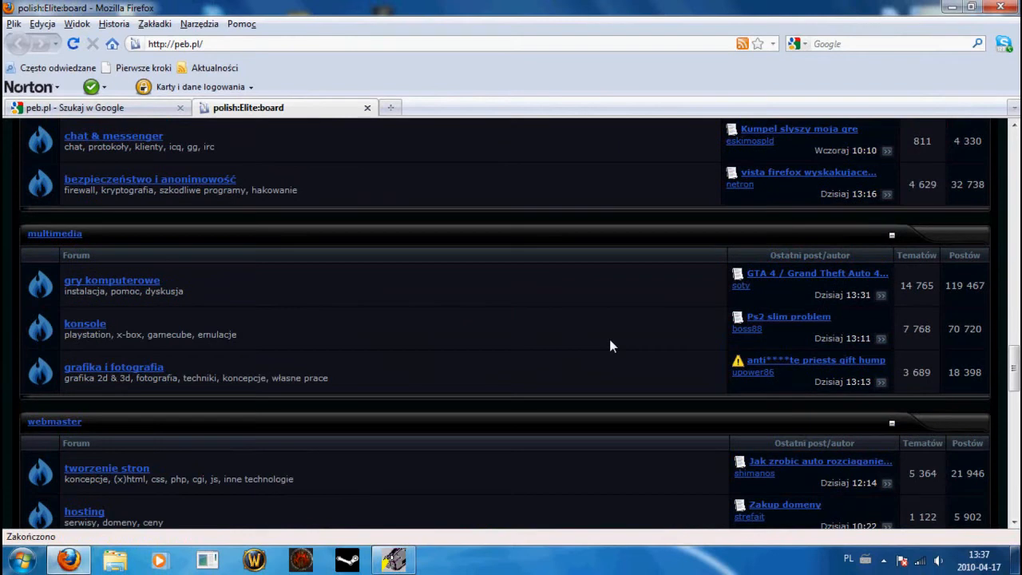
scroll("down", 3)
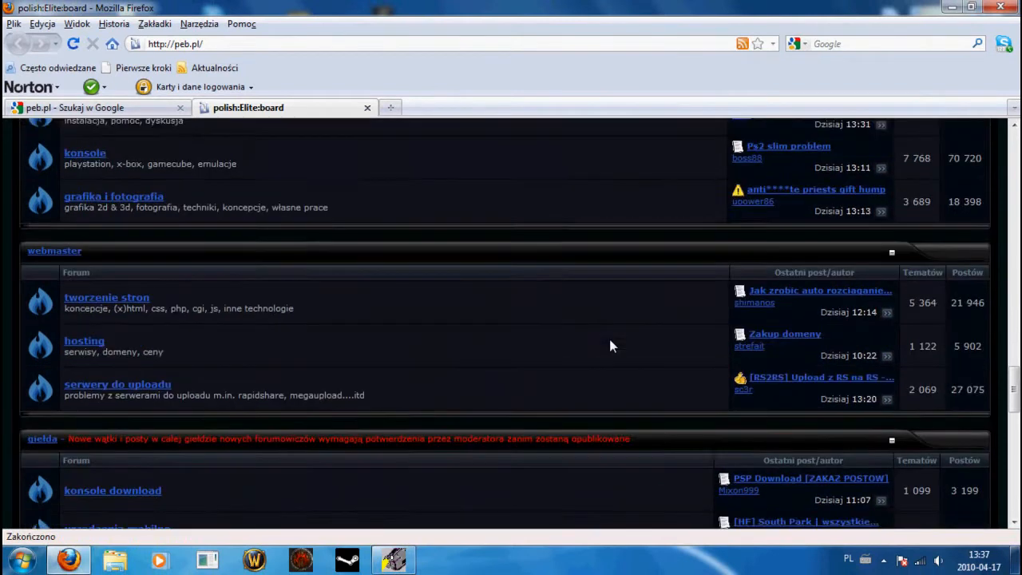
scroll("down", 3)
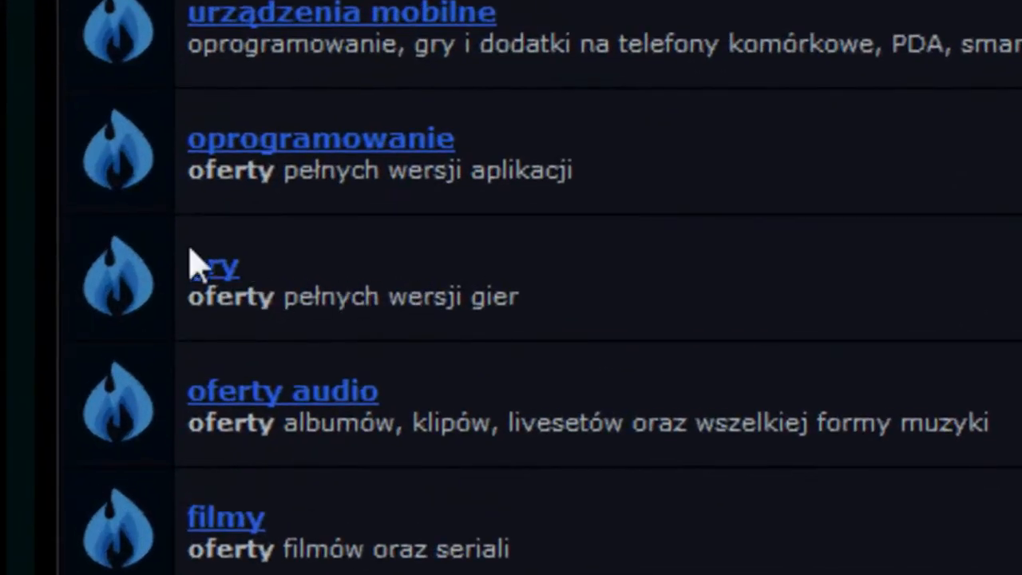
Step: Open the full-version games offers forum and scroll through its subcategories
left_click(212, 265)
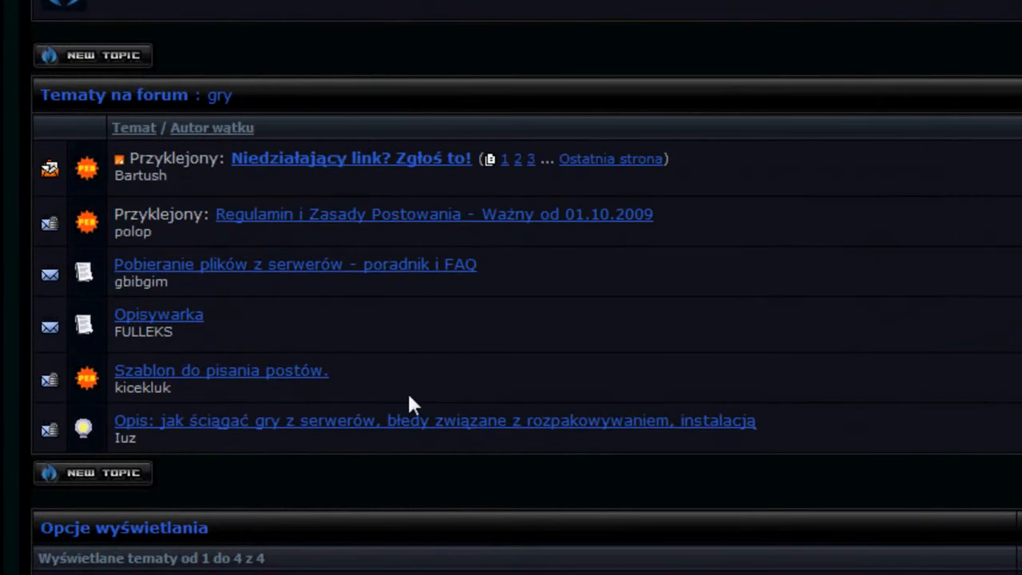
mouse_move(591, 264)
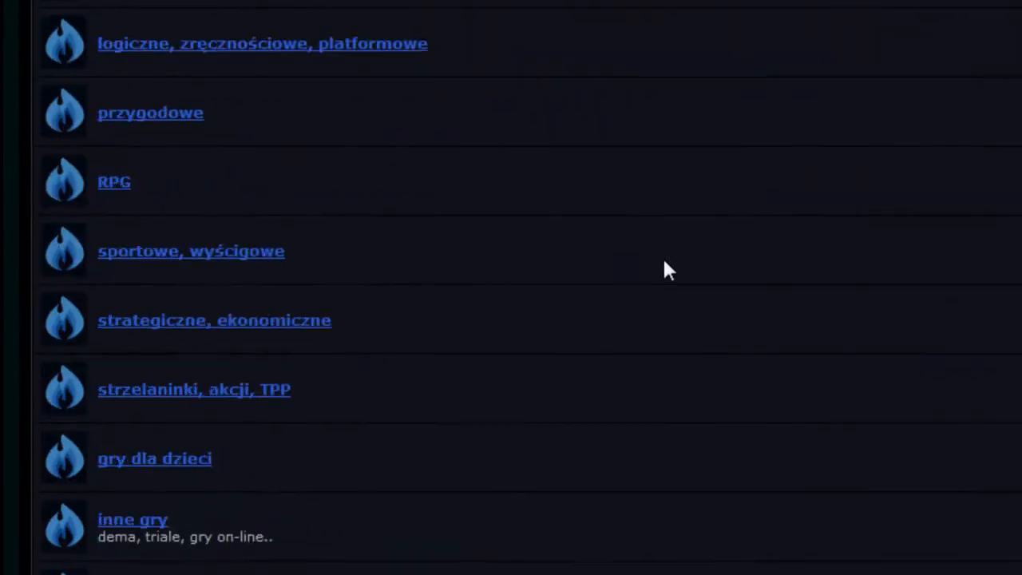
scroll("up", 3)
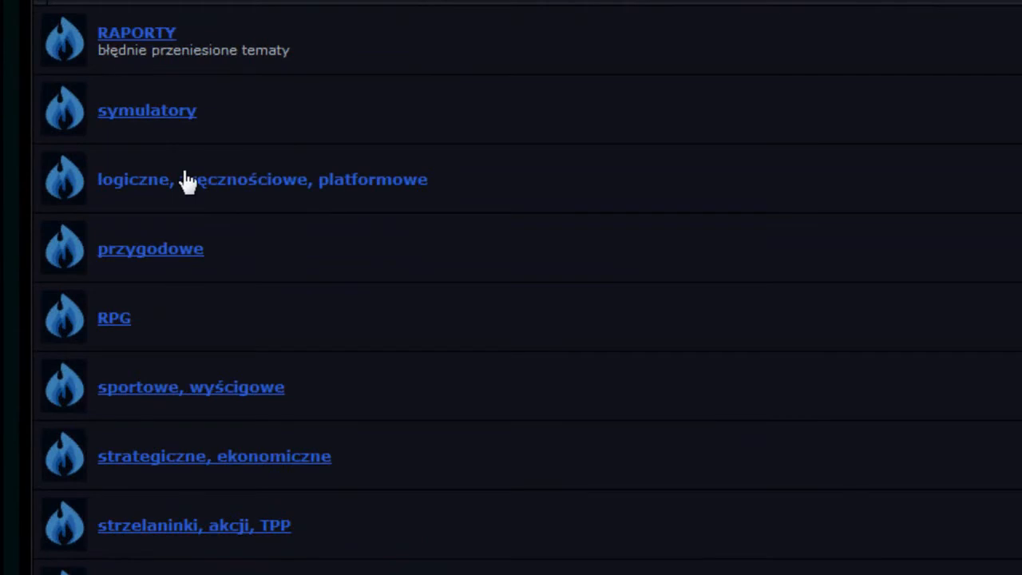
scroll("down", 3)
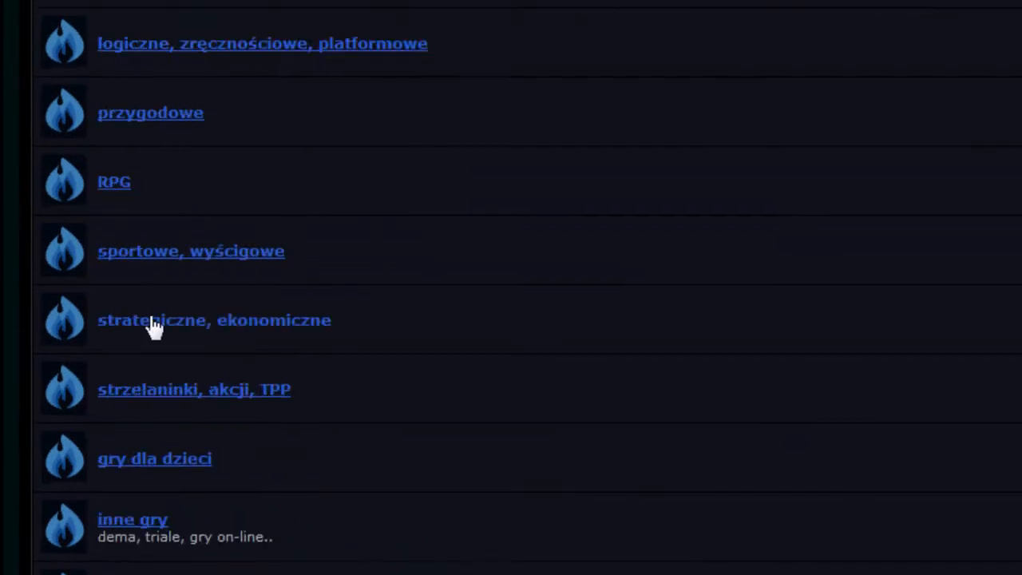
scroll("down", 3)
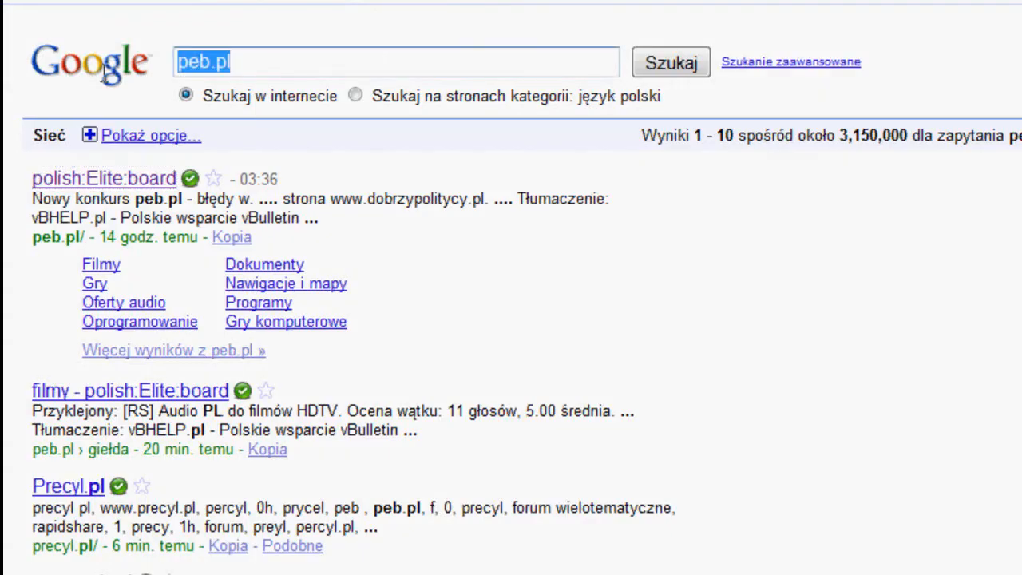
Step: Search 'Black & White 2 peb' and scroll through the [mix] thread's RAR download links
type("B")
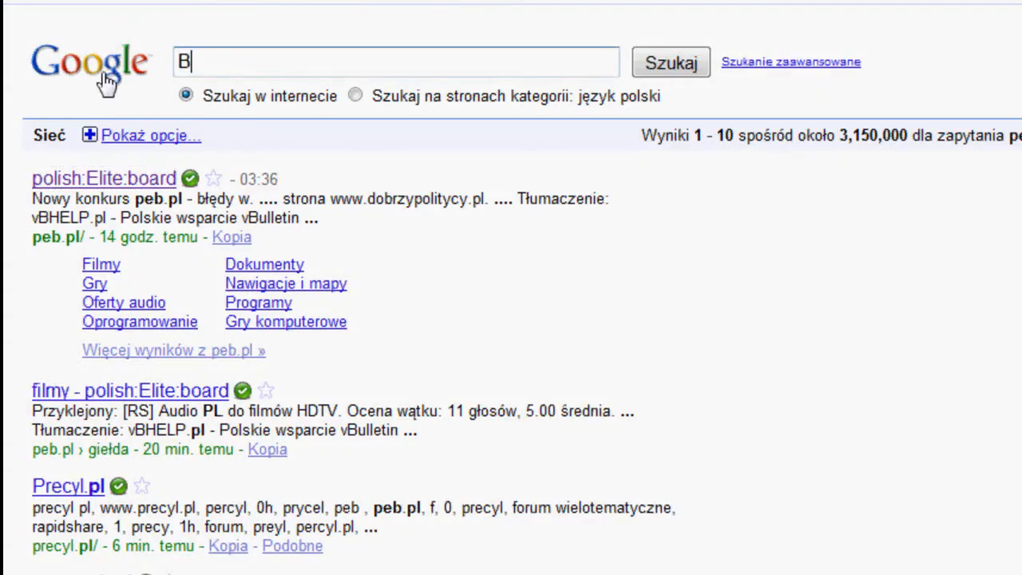
type("lack &")
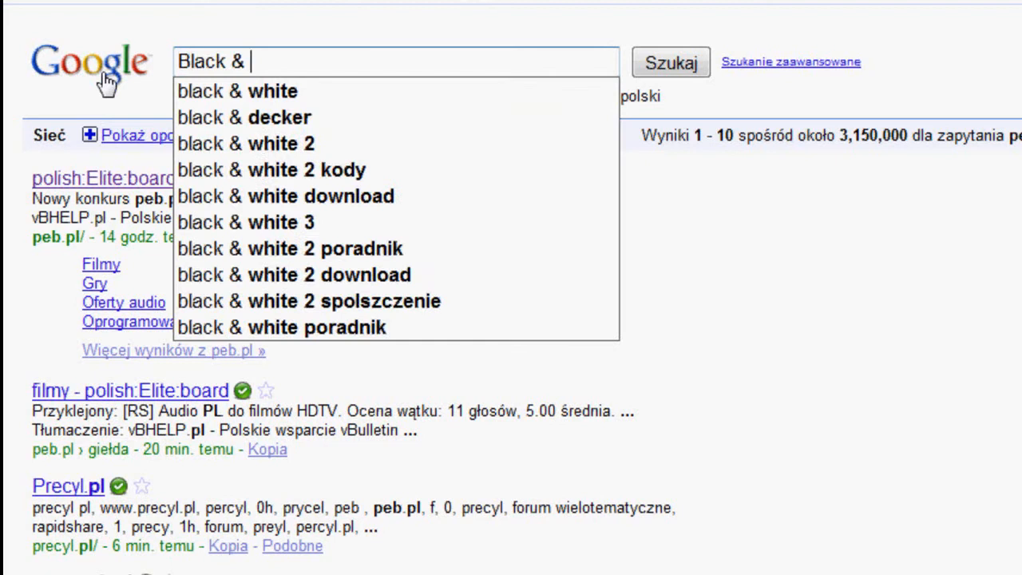
type("White 2")
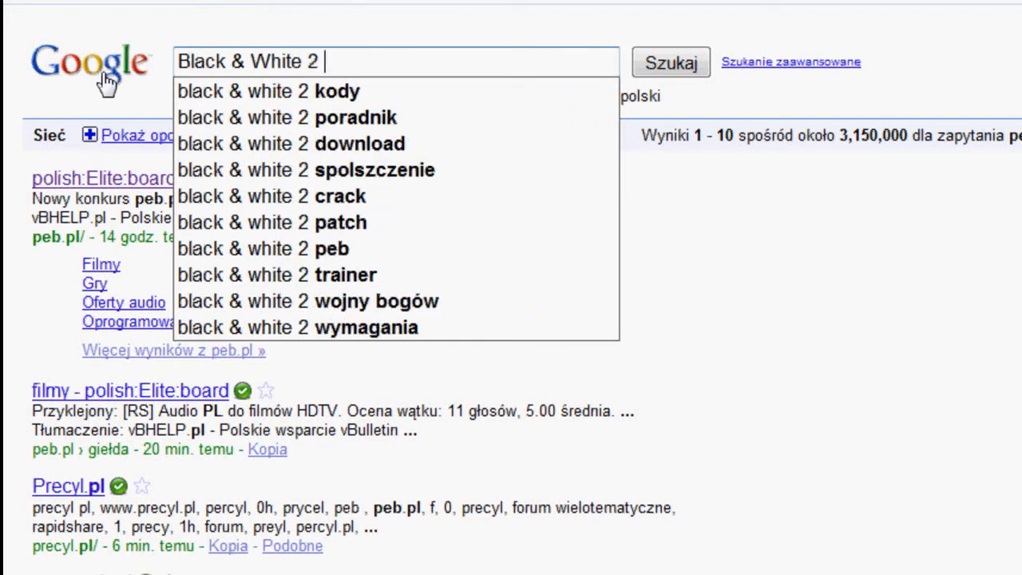
type("peb")
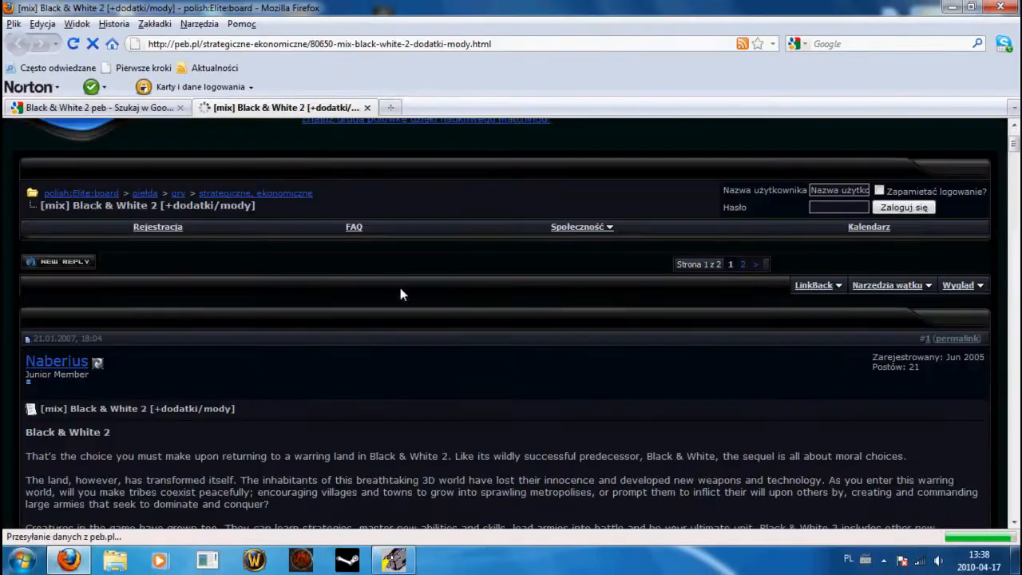
scroll("down", 3)
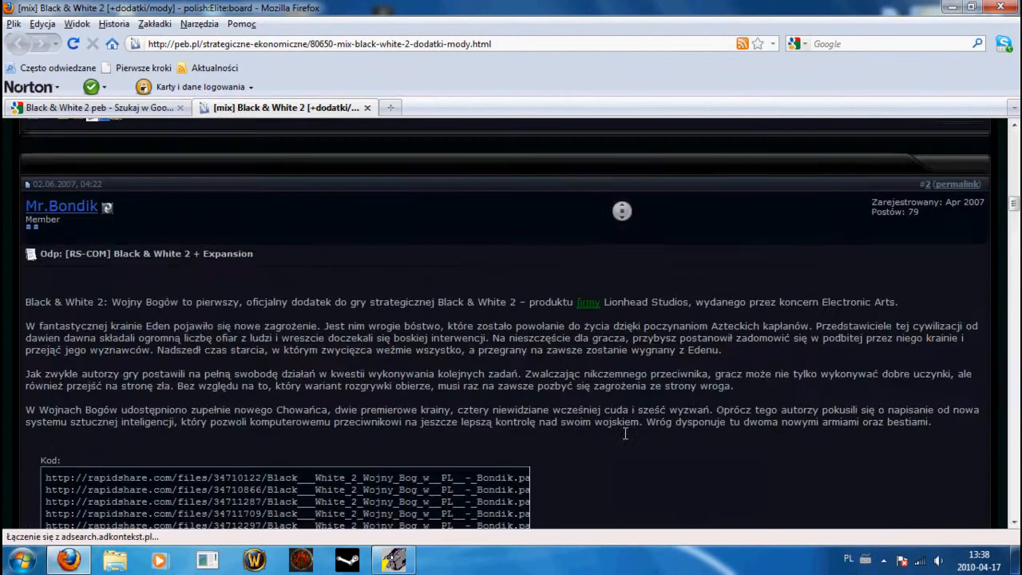
scroll("down", 3)
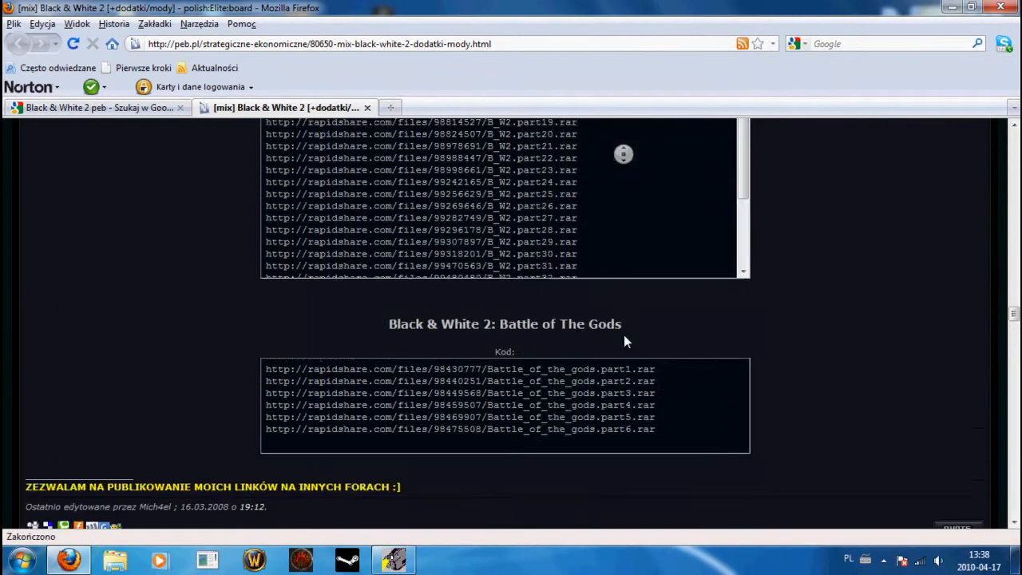
scroll("down", 3)
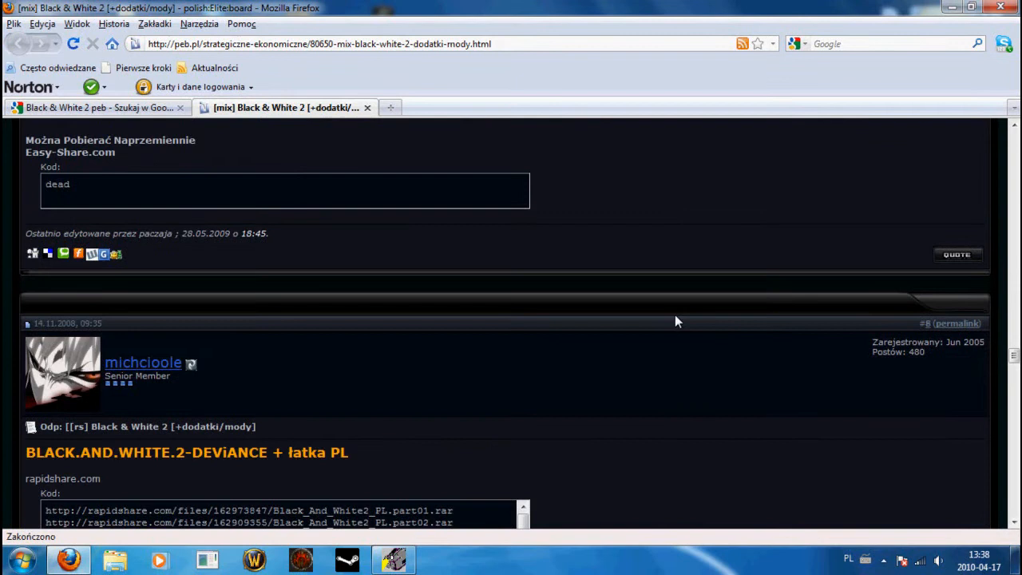
mouse_move(648, 299)
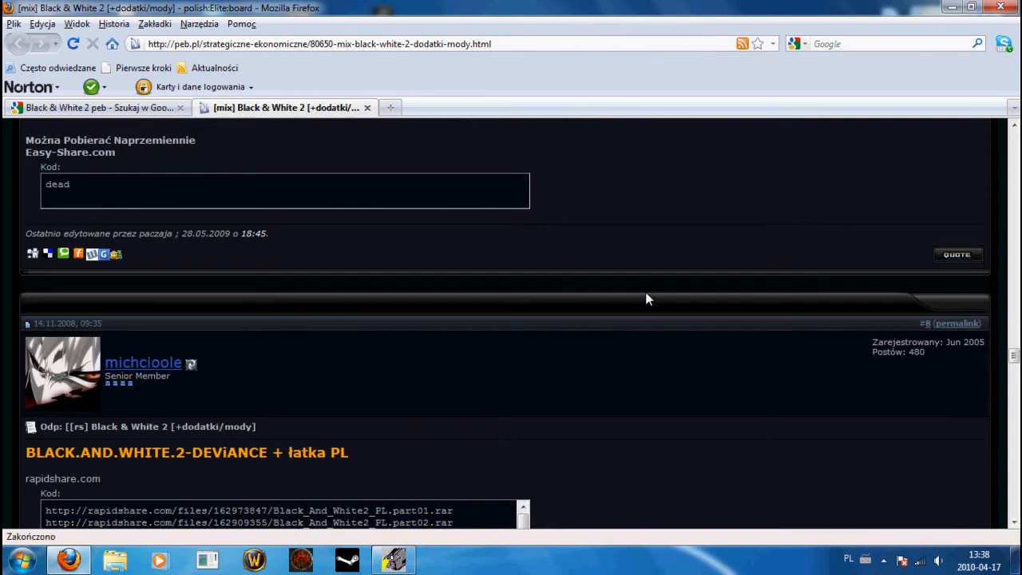
scroll("down", 3)
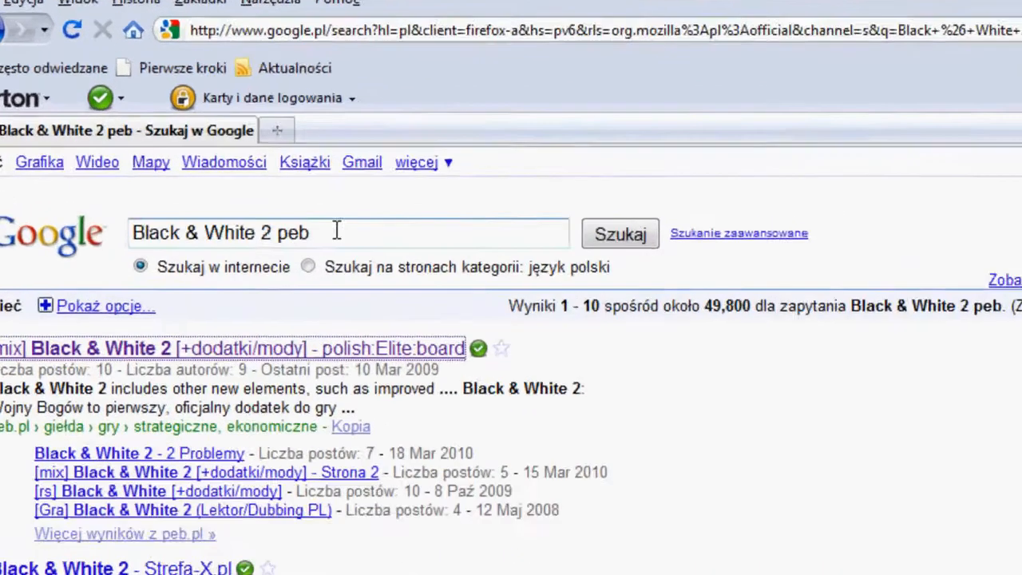
Step: Search darkwarez.pl, enter its forum, and scroll the Filmy section's movie topics
type("darkwarez.pl")
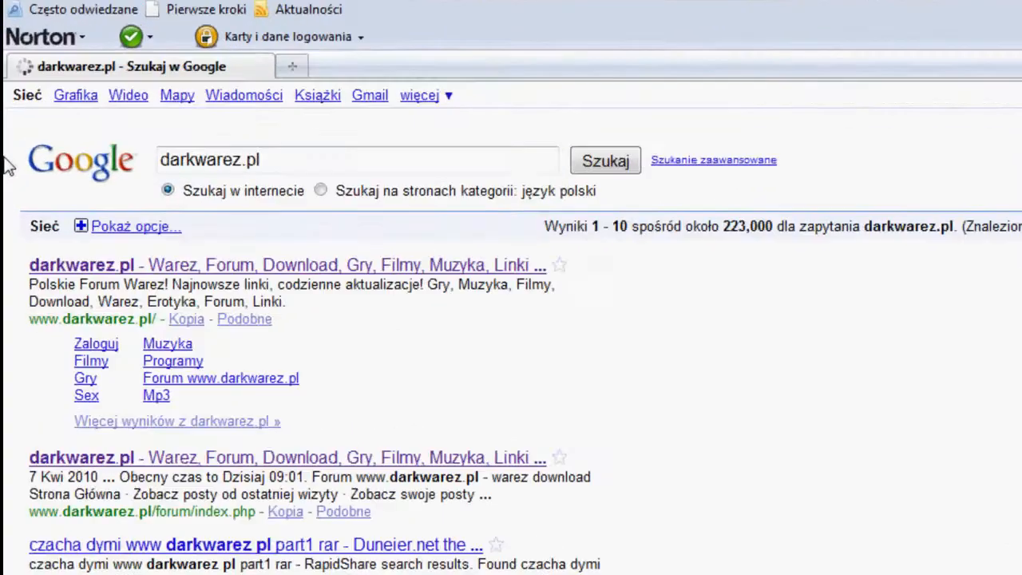
left_click(92, 266)
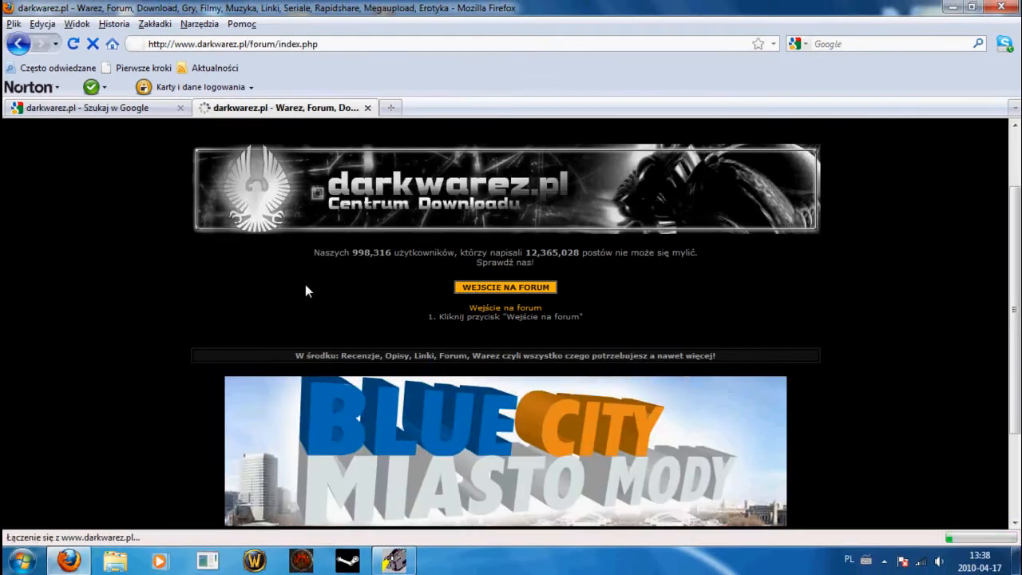
left_click(505, 287)
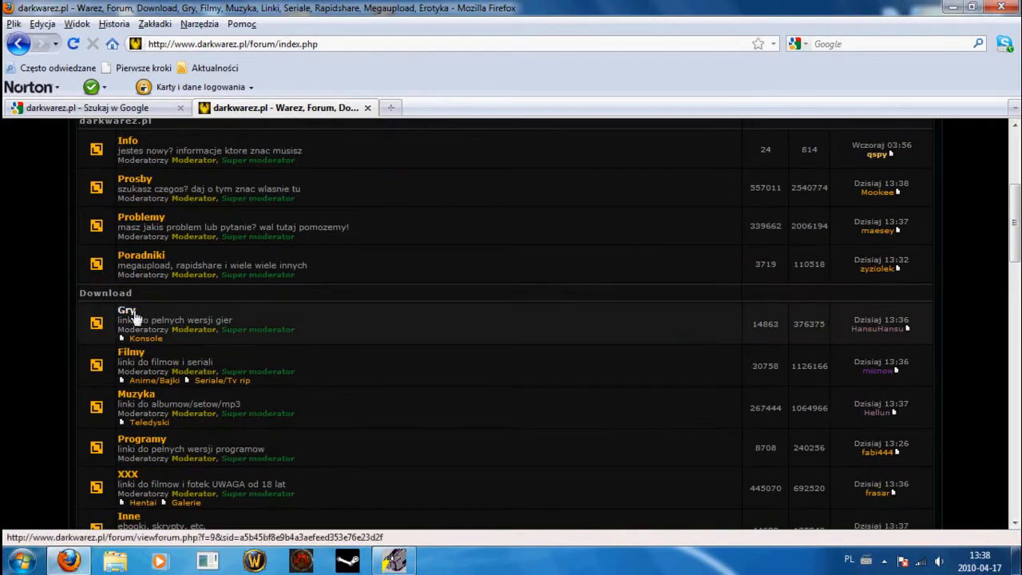
left_click(130, 352)
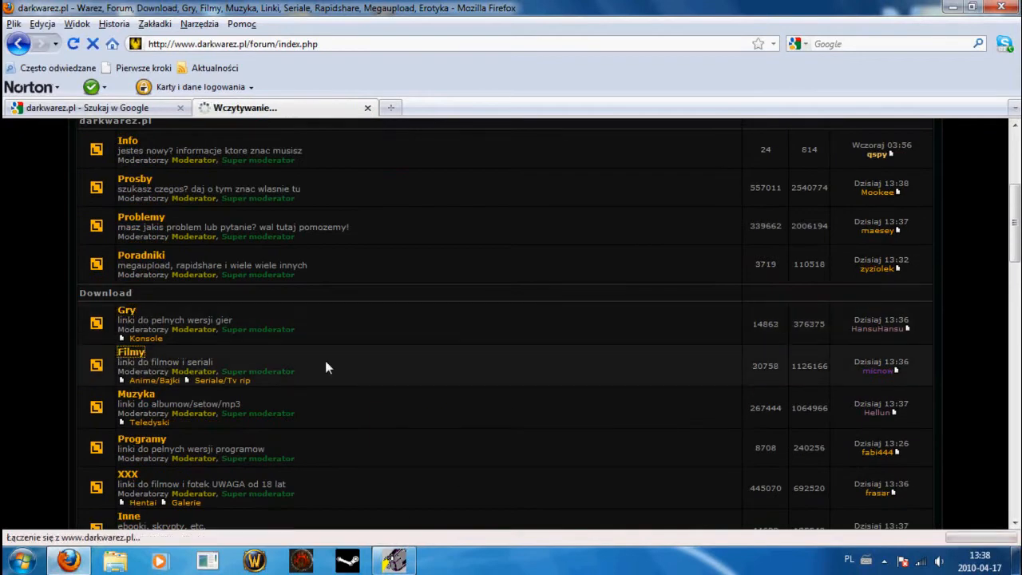
left_click(131, 352)
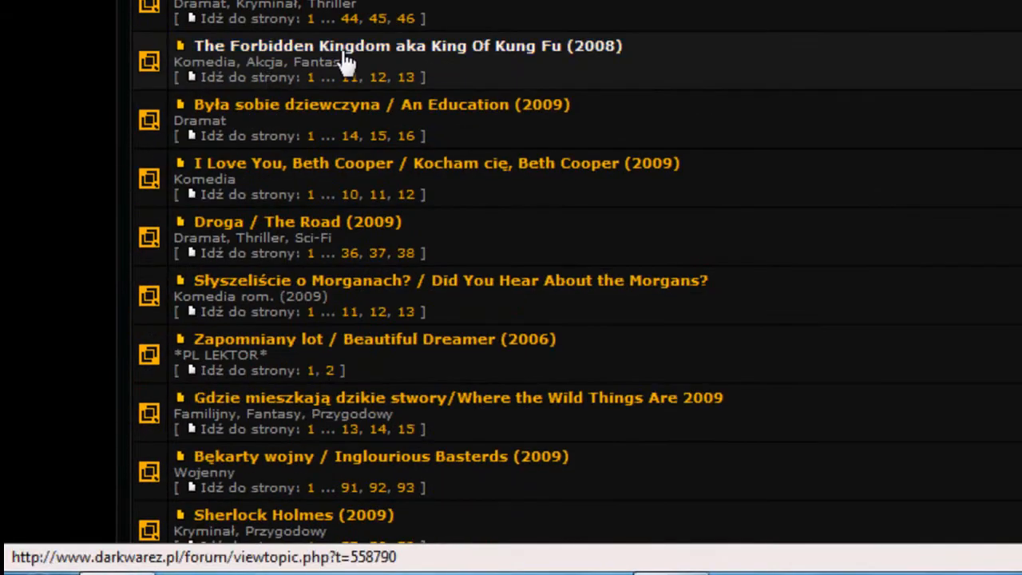
scroll("down", 3)
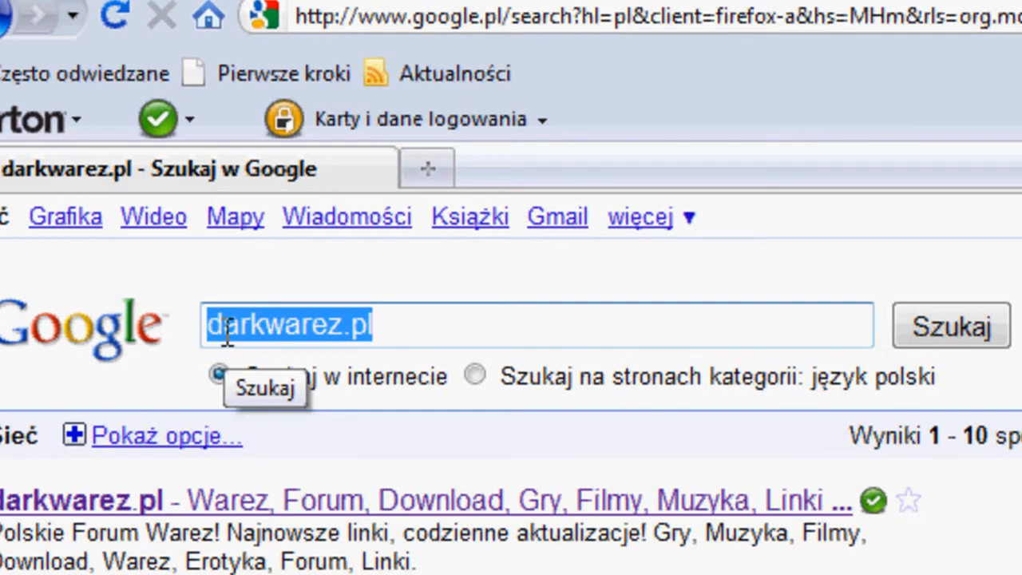
Step: Search 'GTA IV darkwarez', scroll the forum statistics page, then return to the welcome page
type("GTA Iv")
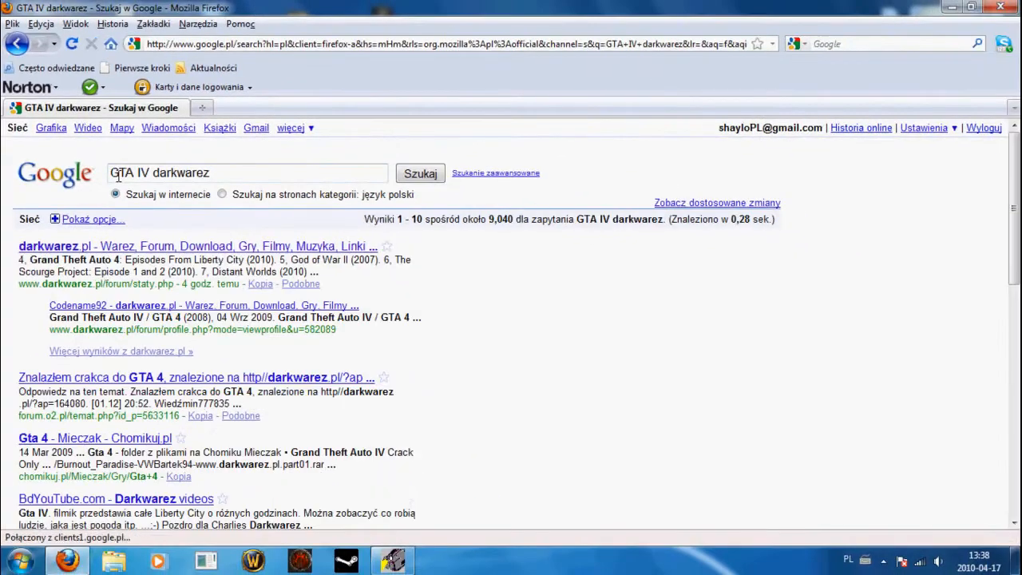
left_click(196, 246)
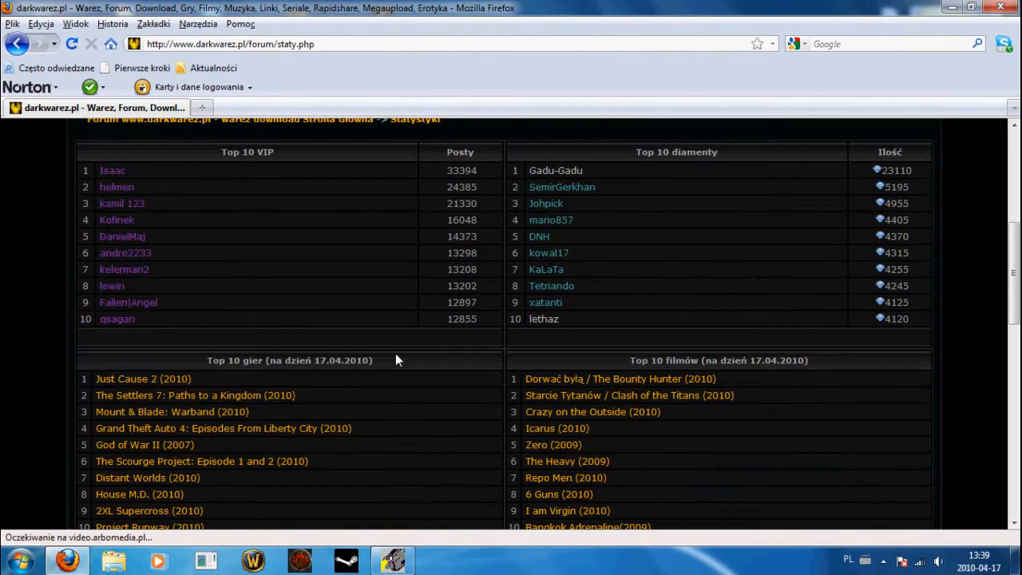
scroll("down", 3)
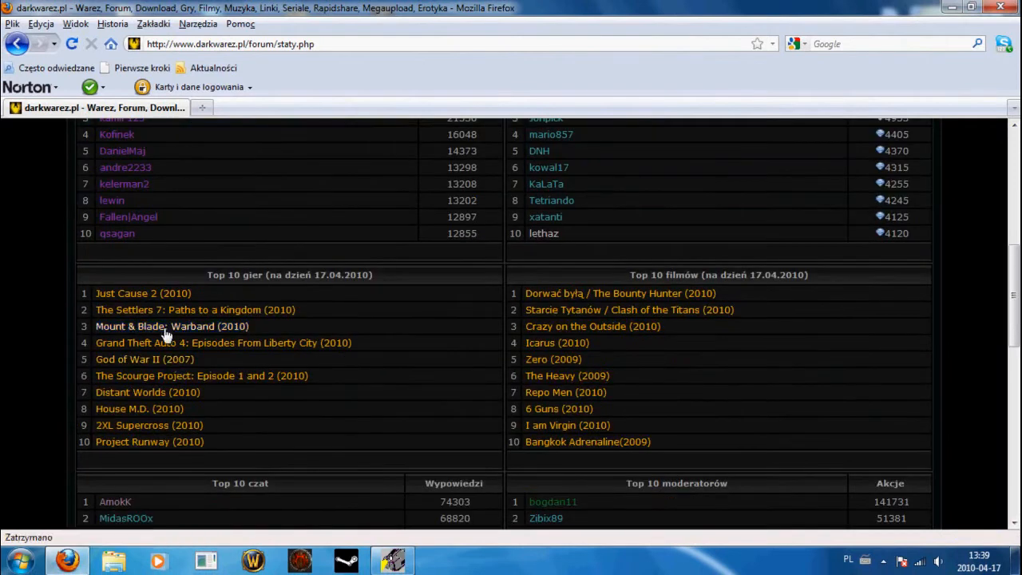
mouse_move(662, 368)
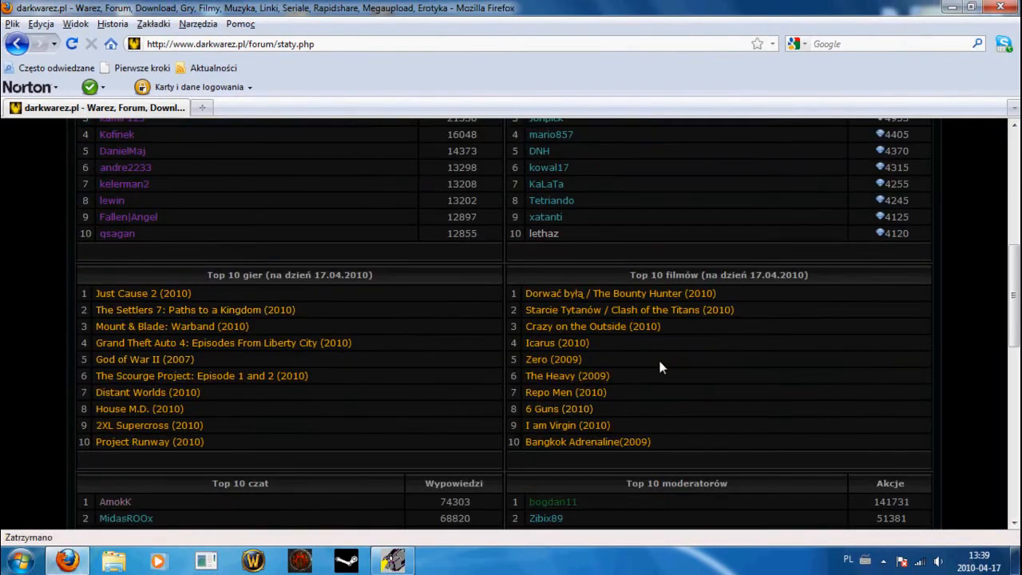
scroll("up", 3)
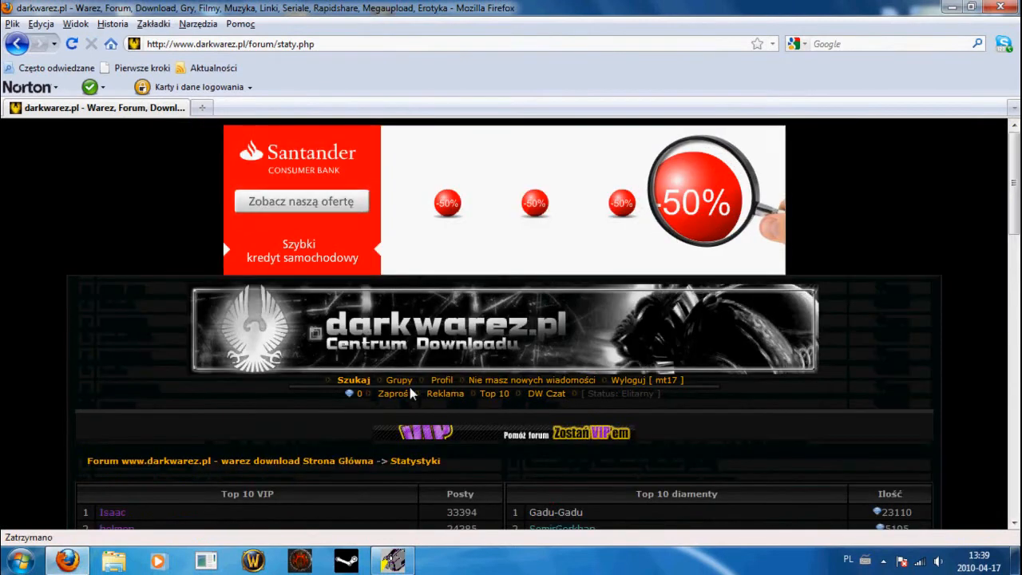
left_click(354, 379)
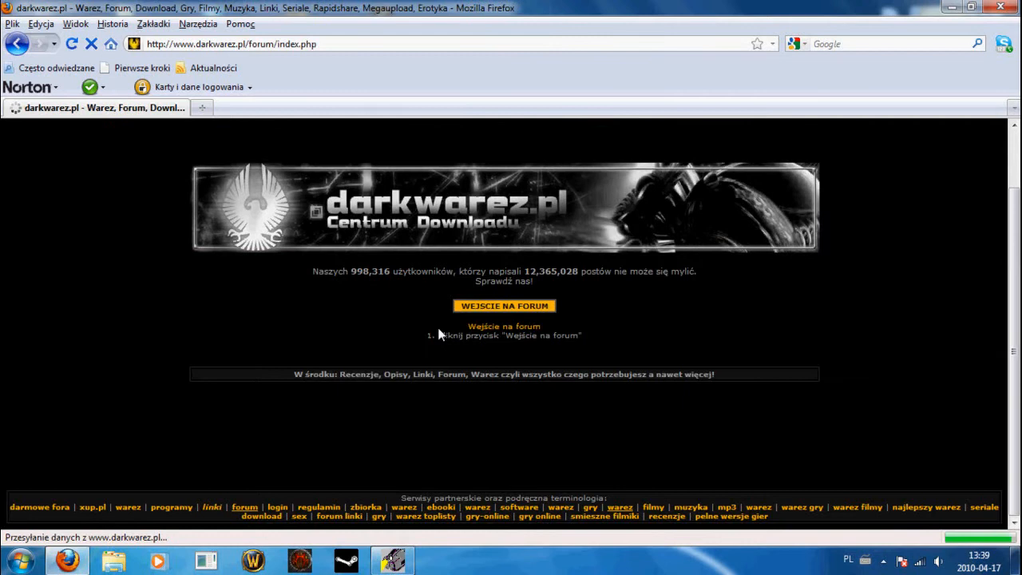
Step: Search the forum for GTA IV, scroll its download thread, then enter 'torrent' in the address bar
left_click(503, 305)
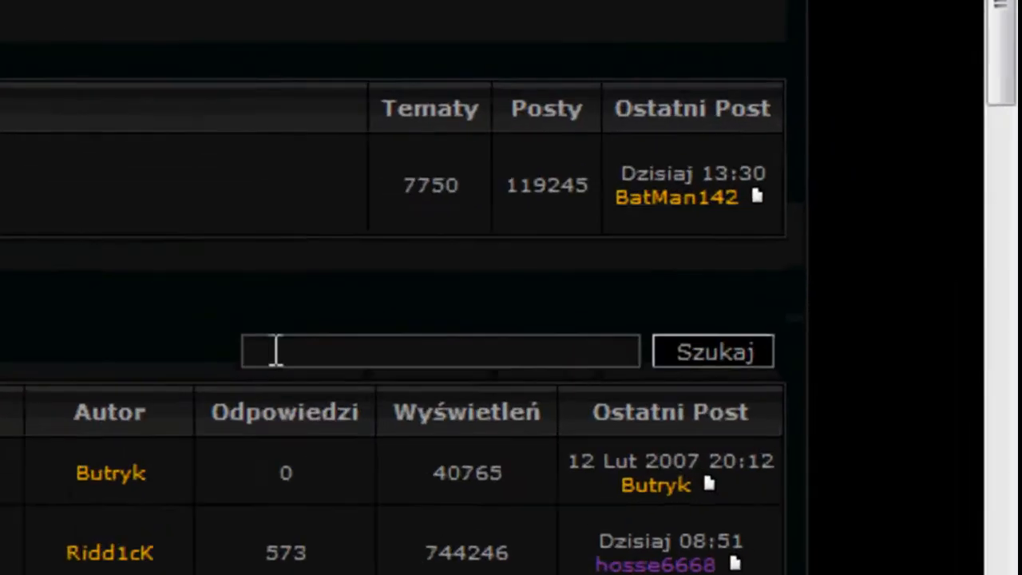
type("GTA IV")
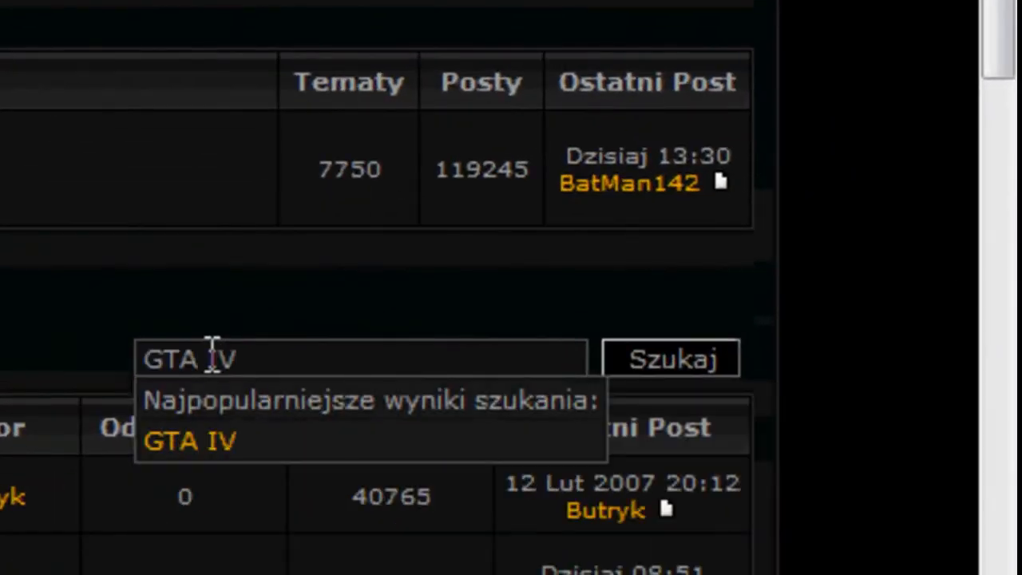
left_click(192, 441)
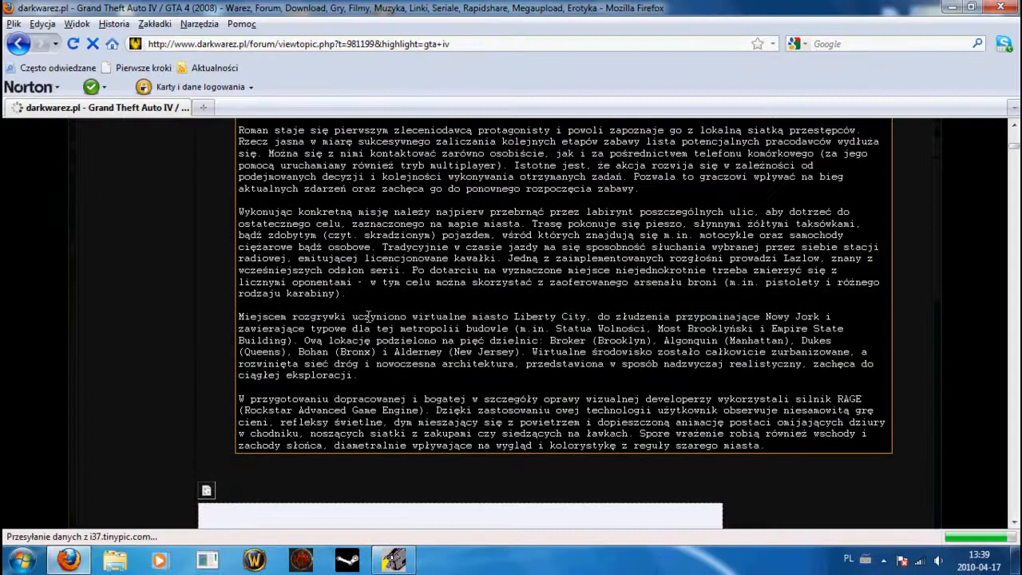
scroll("down", 3)
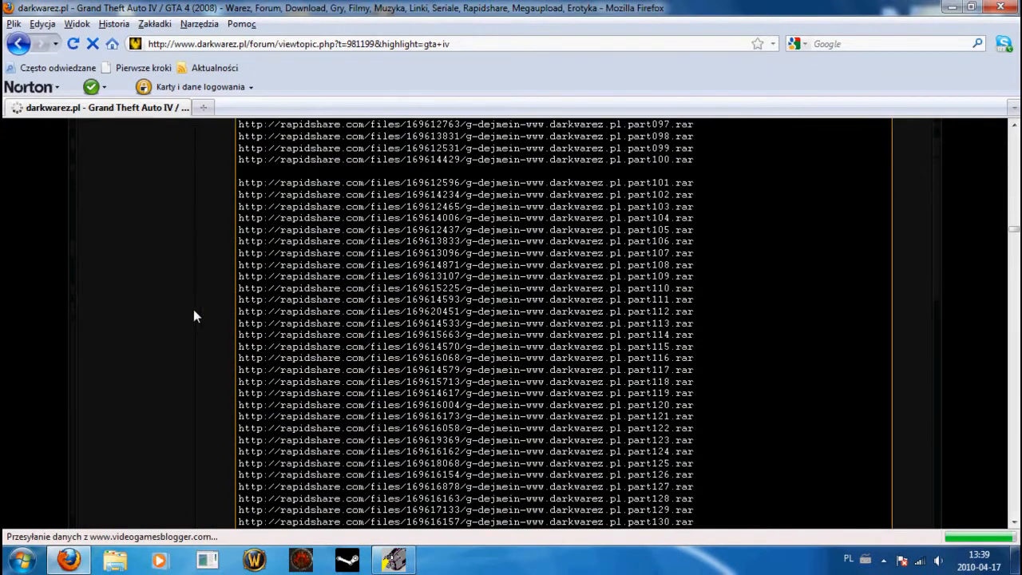
scroll("down", 3)
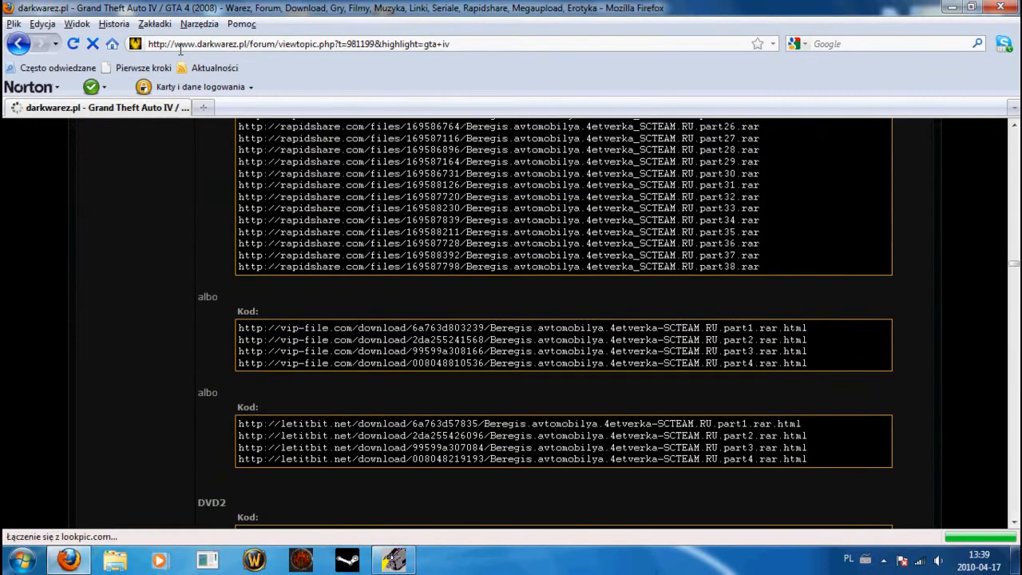
left_click(312, 43)
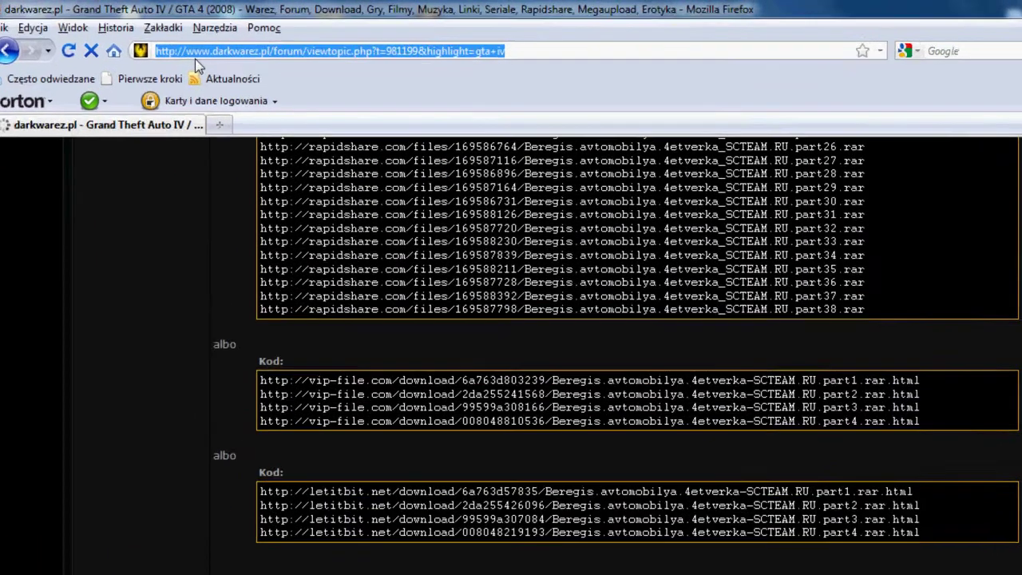
type("torrent")
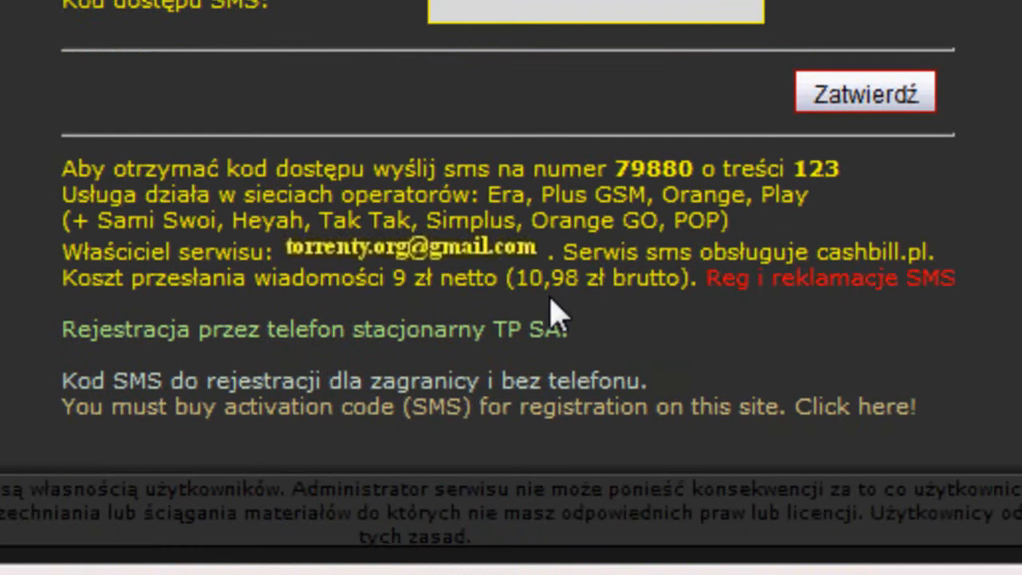
mouse_move(586, 252)
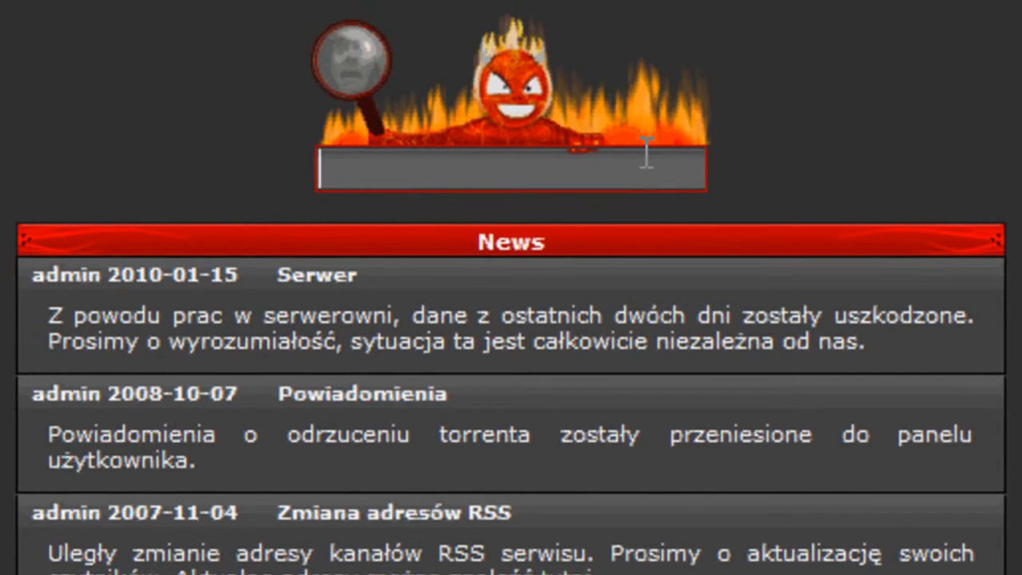
Step: Search Torrenty.org for 'Matrix', view the Matrix Revolutions RMVB torrent details, then close them
type("Matrix")
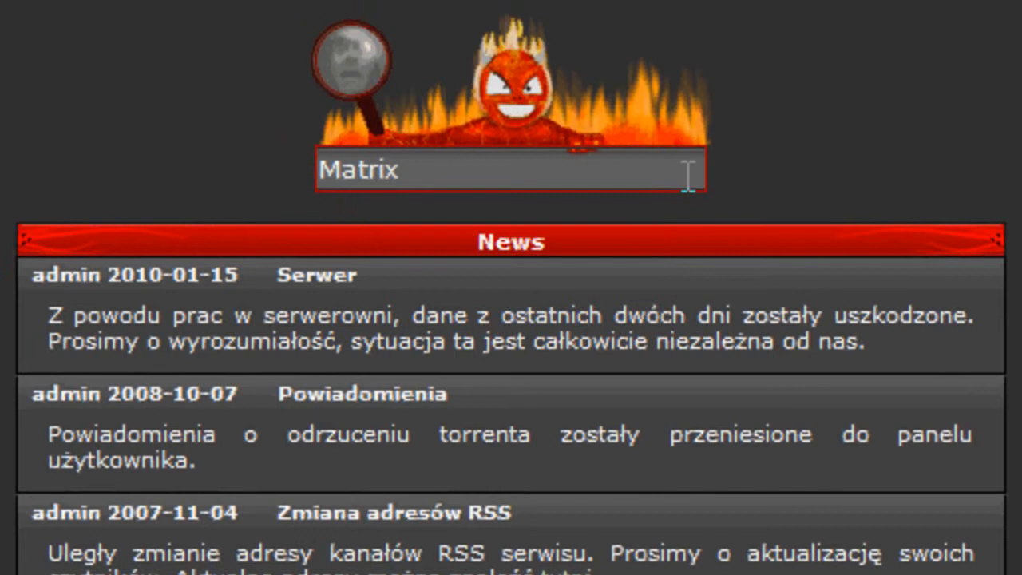
mouse_move(842, 208)
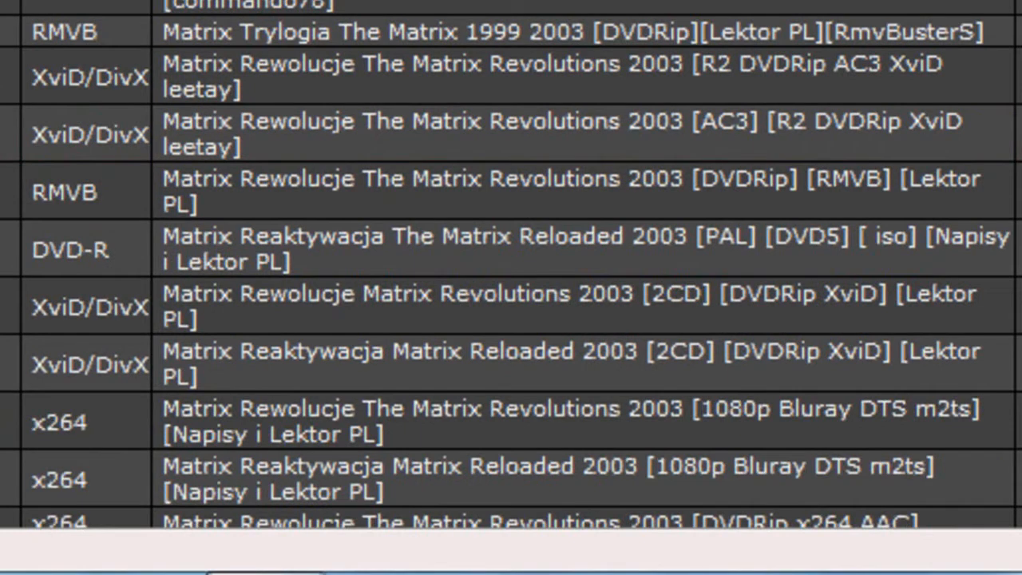
mouse_move(547, 216)
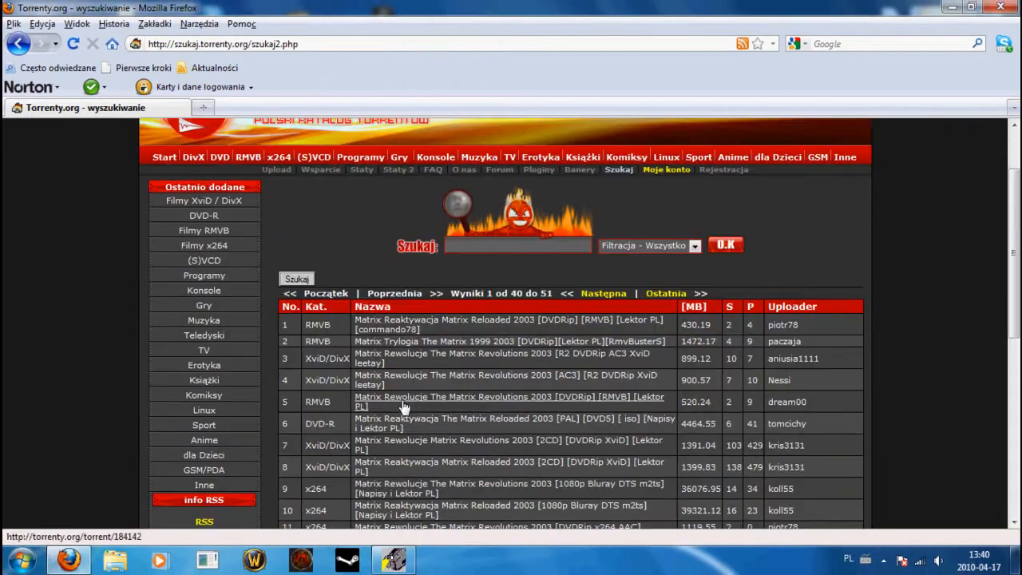
left_click(504, 397)
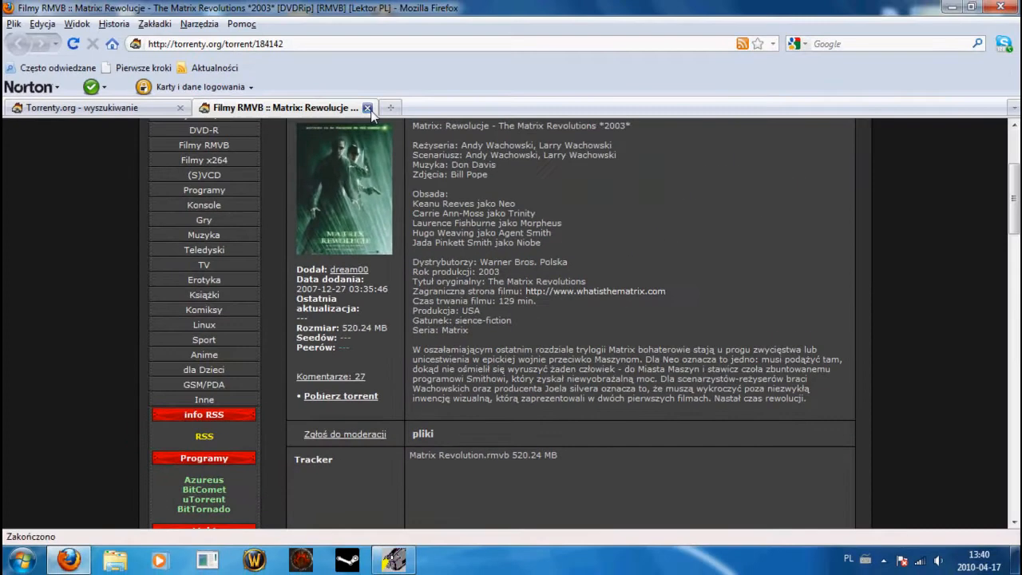
left_click(367, 107)
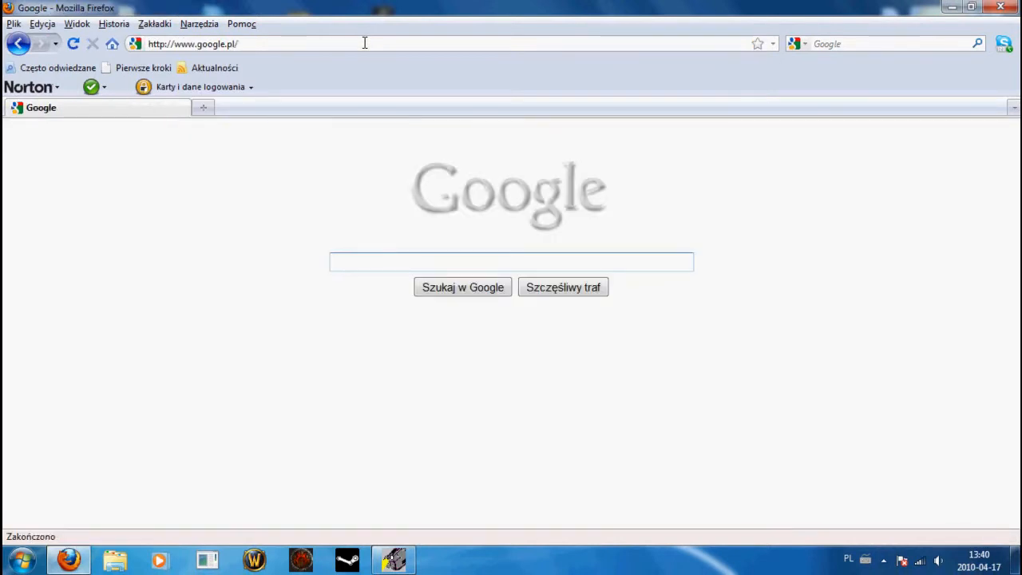
Step: Search Google for rapideo.pl and open the Rapideo.pl result
left_click(511, 261)
type("rapideo.pl")
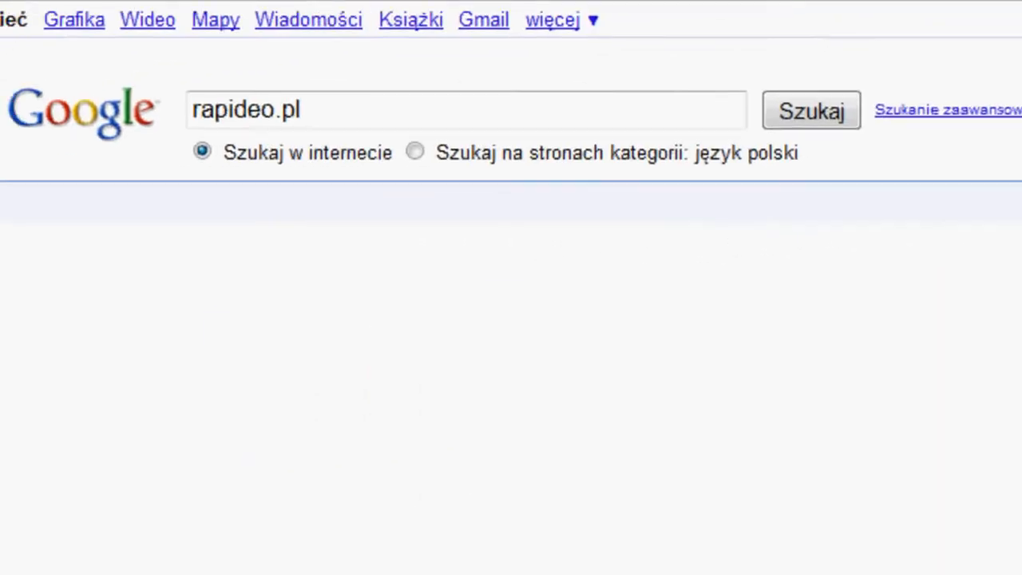
left_click(811, 109)
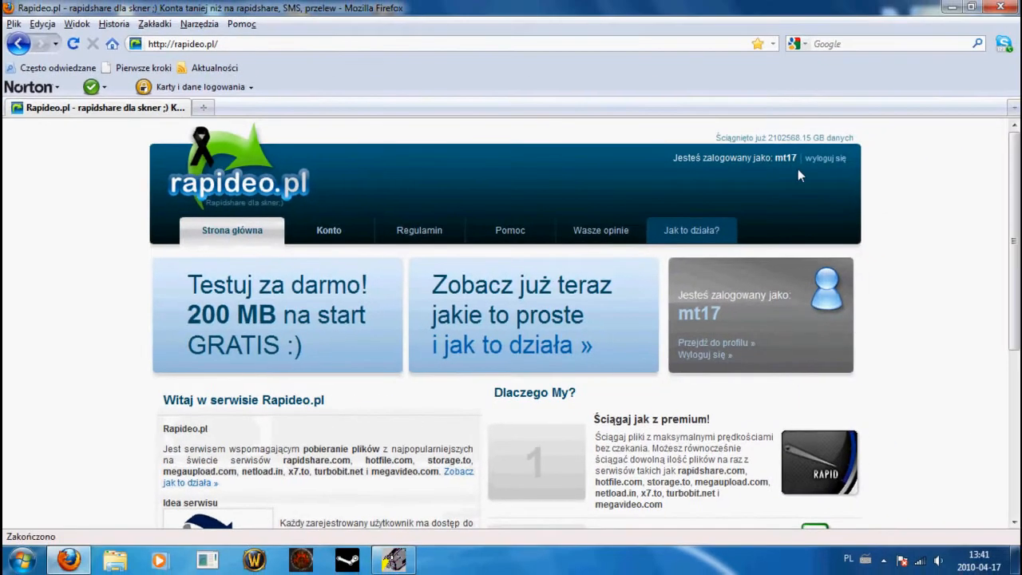
mouse_move(338, 242)
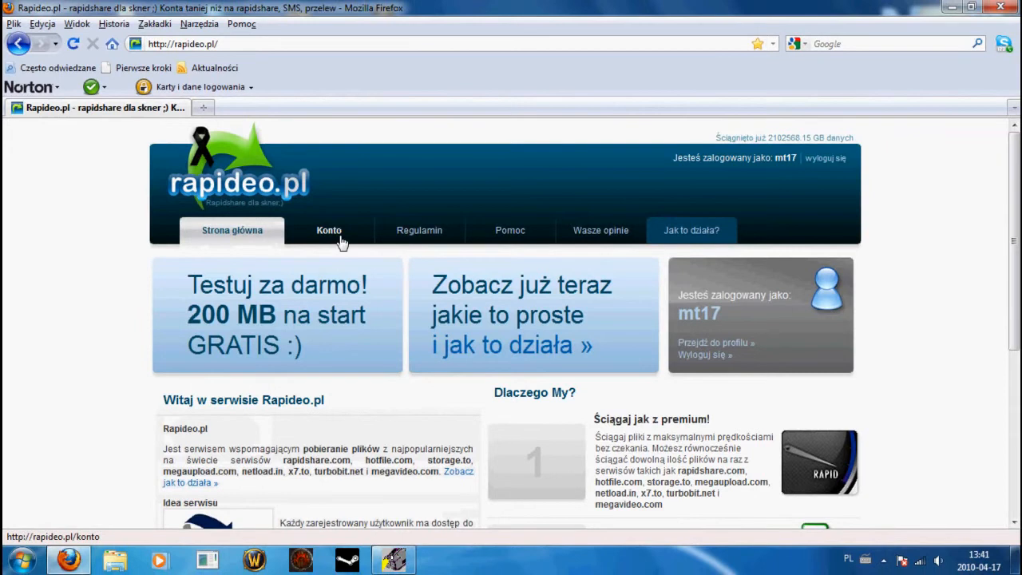
Step: Open the Rapideo.pl Konto page, scroll to the transfer balance, and open a new tab
left_click(329, 230)
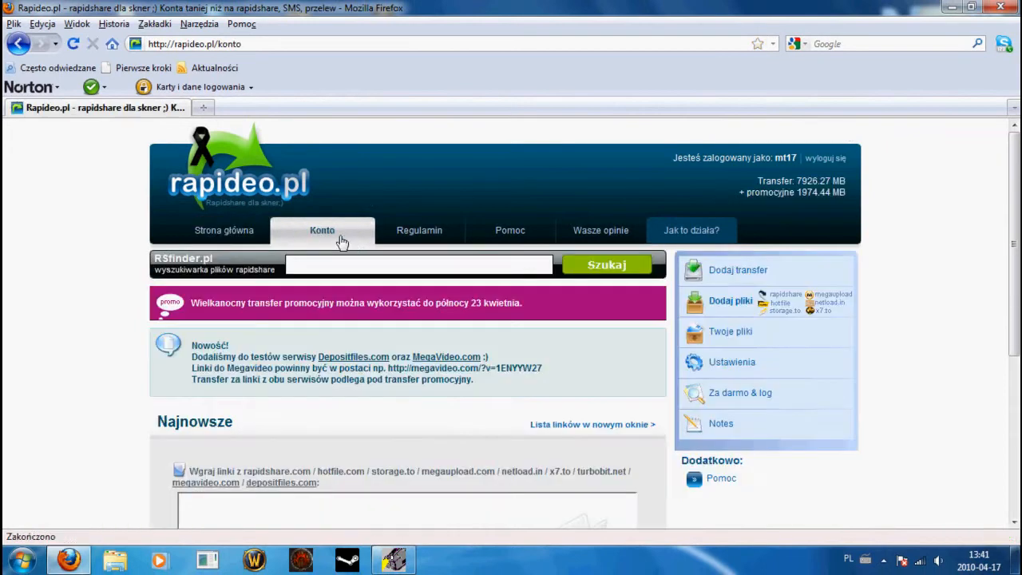
scroll("down", 3)
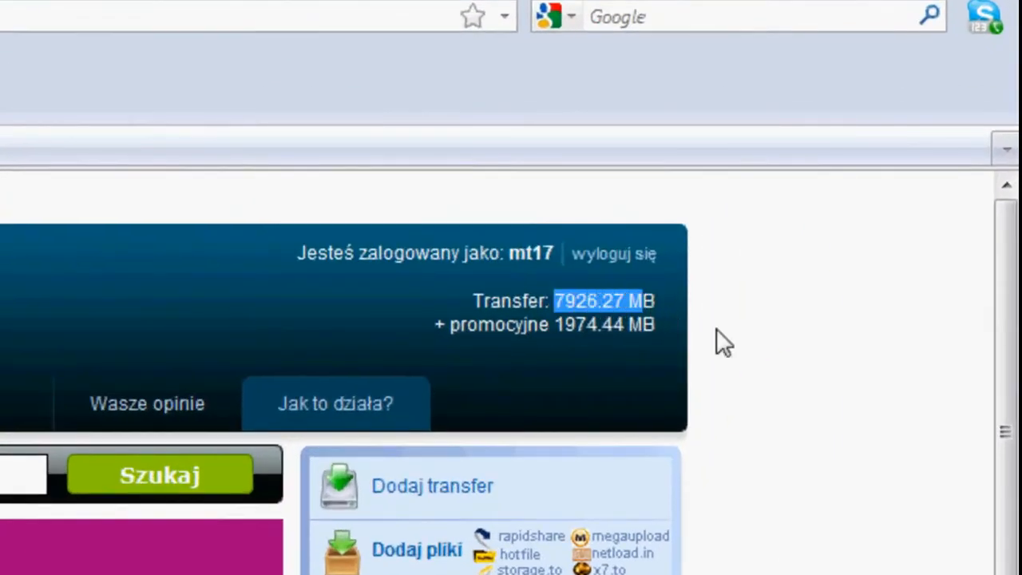
scroll("down", 3)
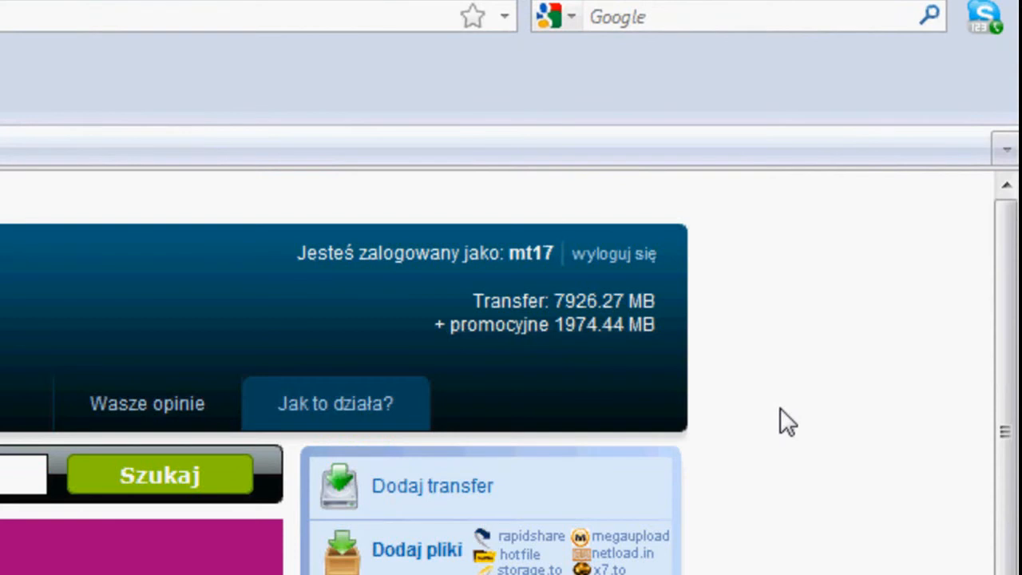
scroll("down", 3)
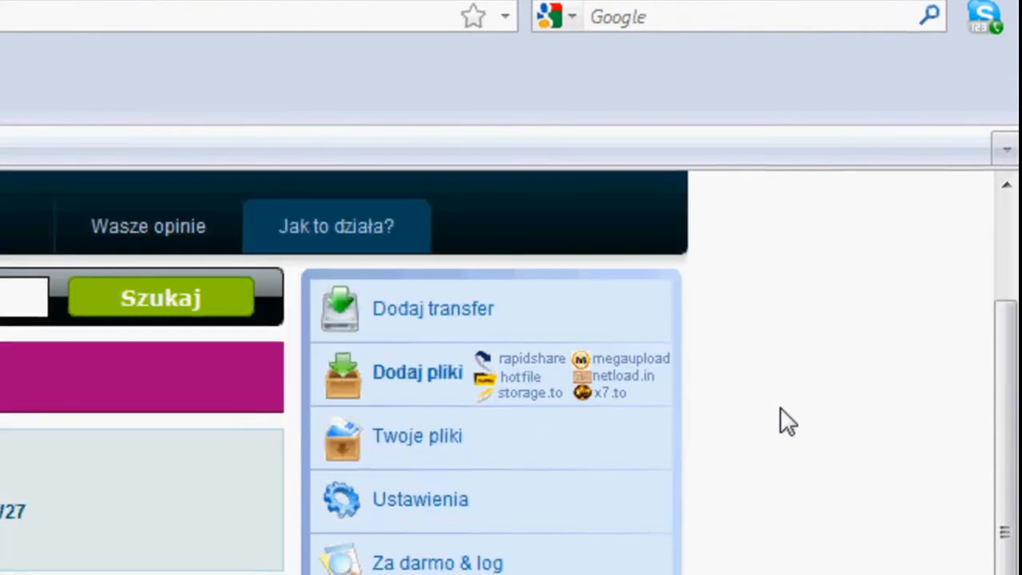
left_click(11, 23)
type("B")
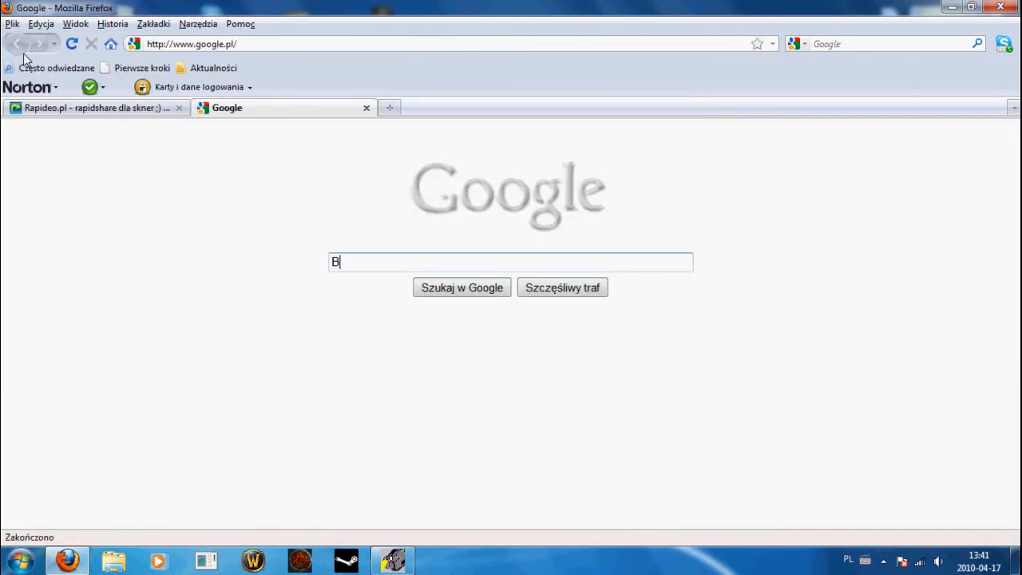
Step: Pick the 'Black & White 2 peb' suggestion and open the first polish:Elite:board result
type("lack & Whio")
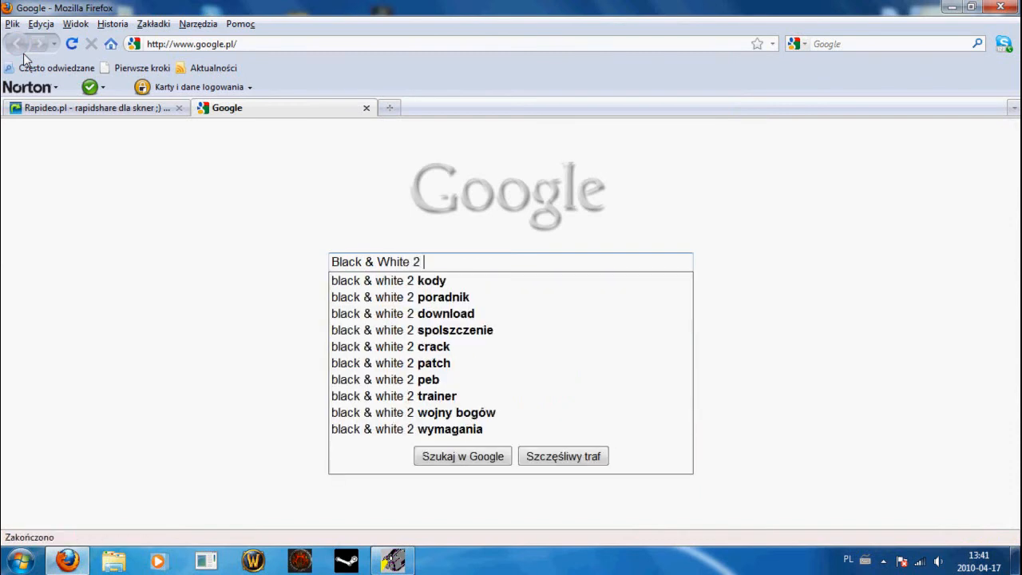
left_click(391, 380)
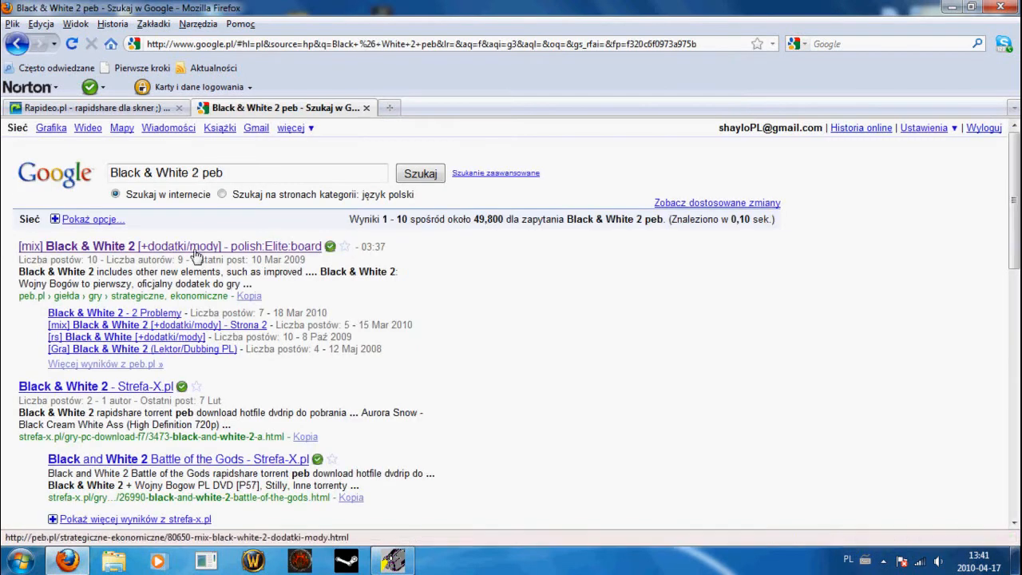
left_click(76, 246)
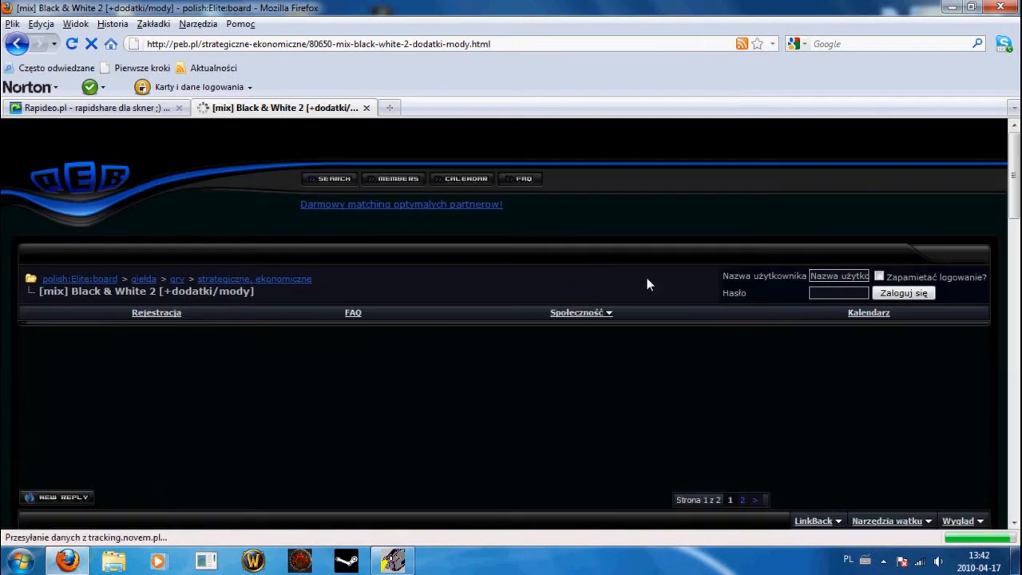
Step: Go to the thread's page 2 and select the B_W2WB part1 and part2 RapidShare links
scroll("down", 3)
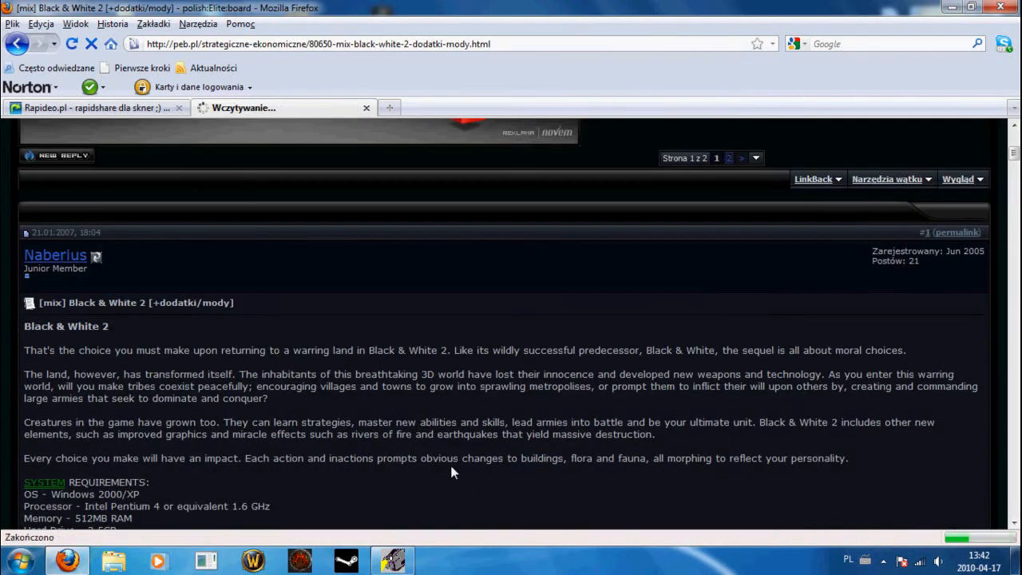
left_click(728, 157)
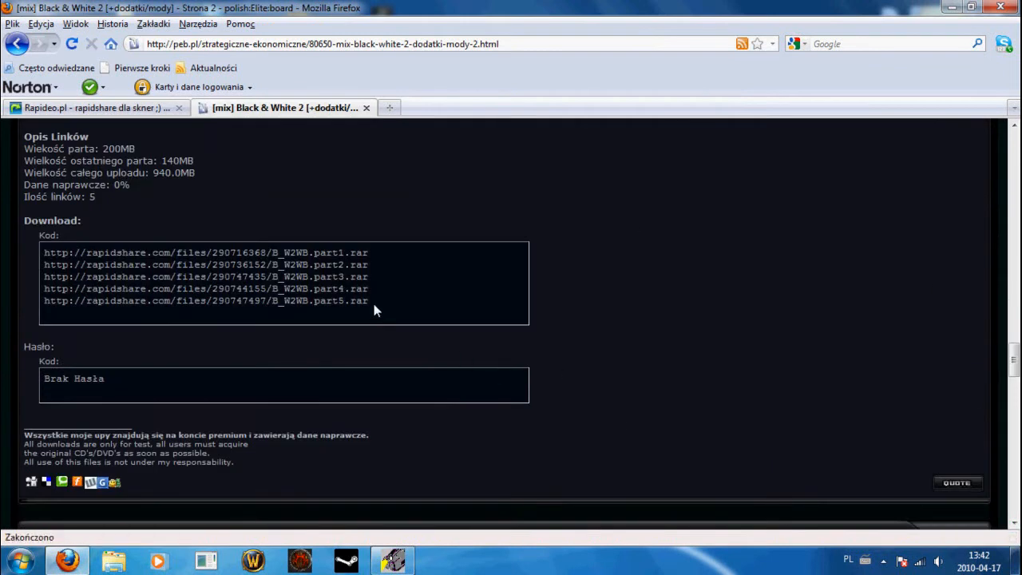
mouse_move(400, 257)
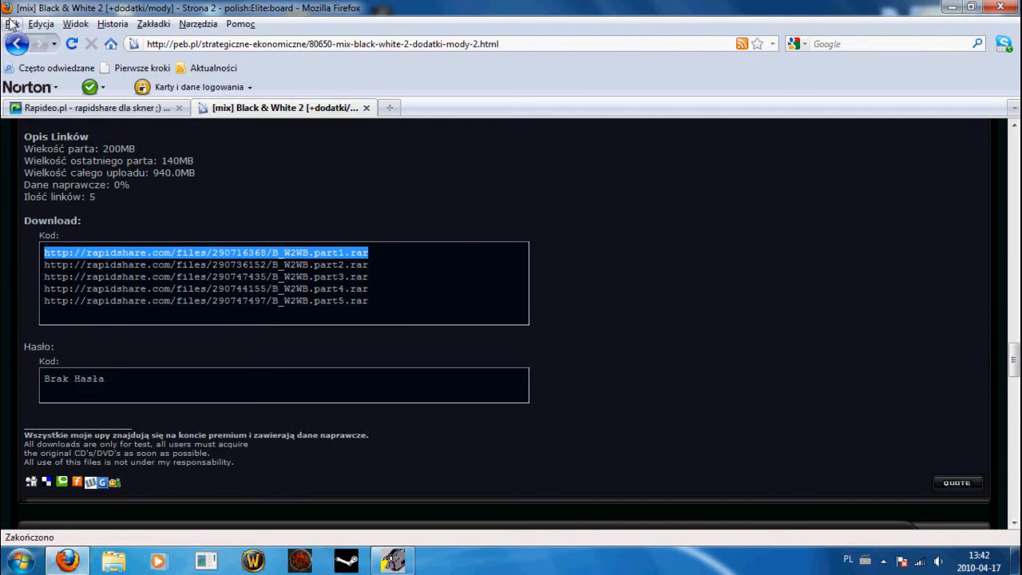
left_click(192, 252)
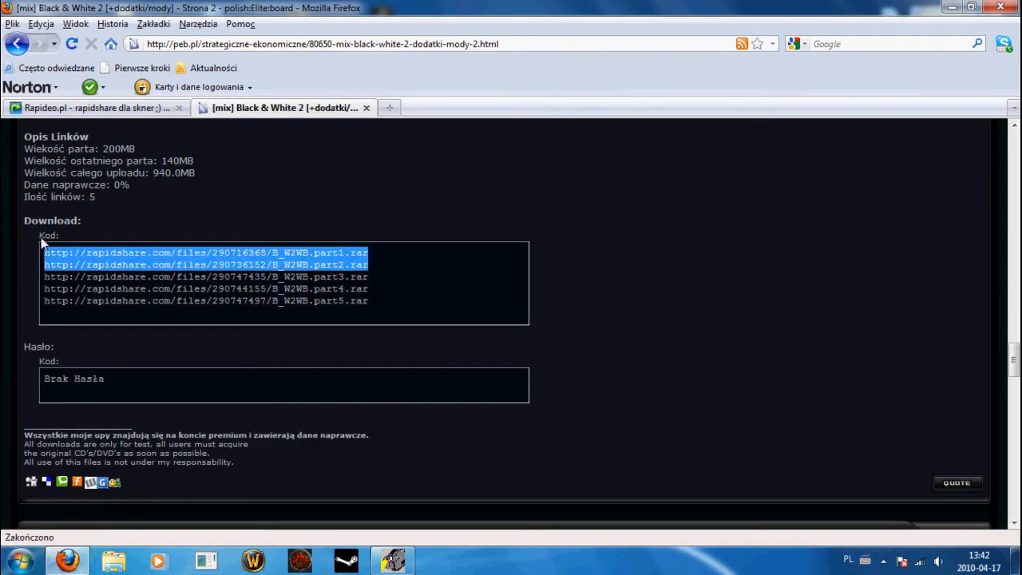
left_click(104, 107)
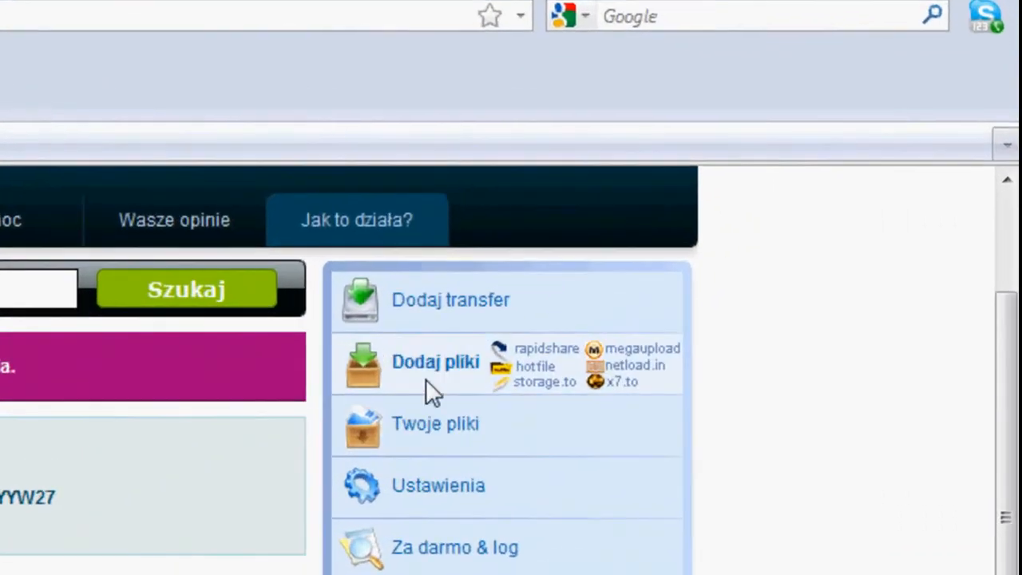
Step: Paste the B_W2WB.part1 and part2 links, verify them at 95.78 MB each, and queue both
left_click(435, 362)
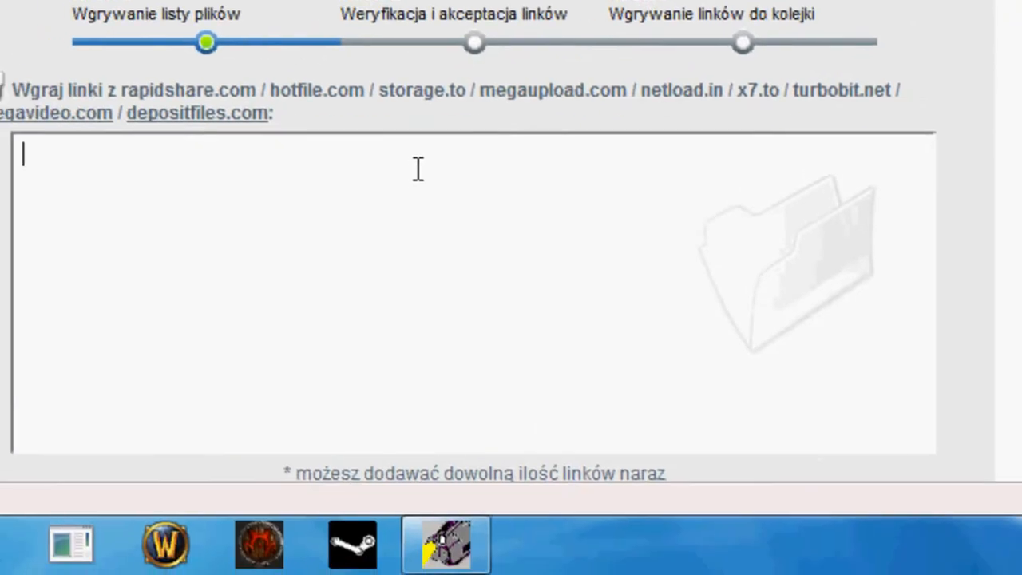
left_click(476, 360)
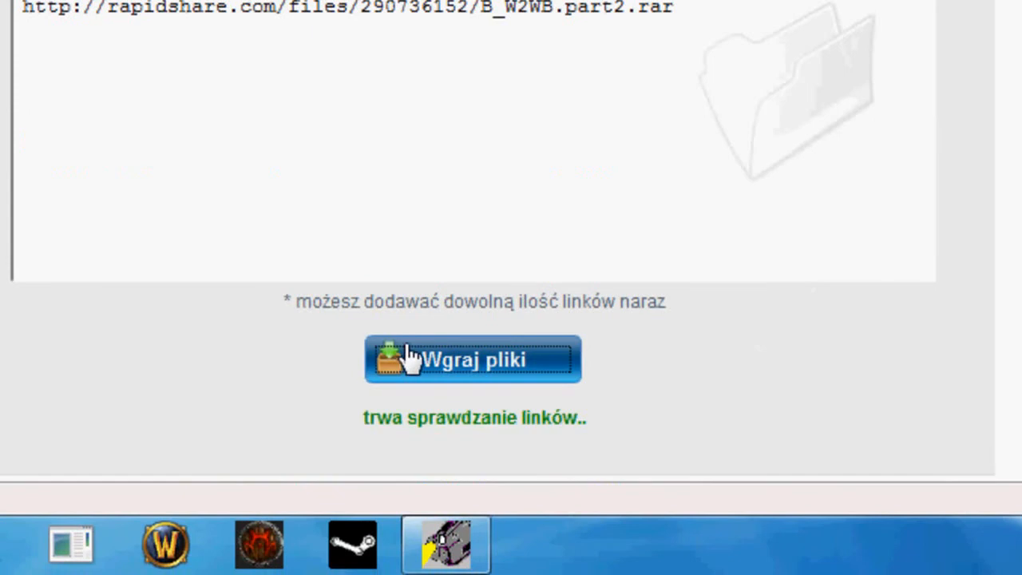
left_click(474, 359)
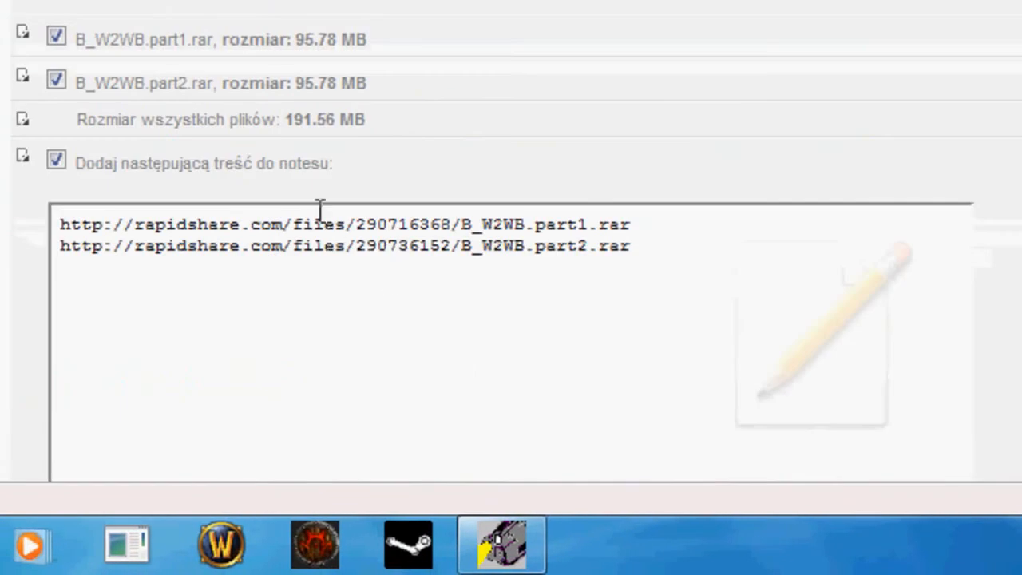
scroll("down", 3)
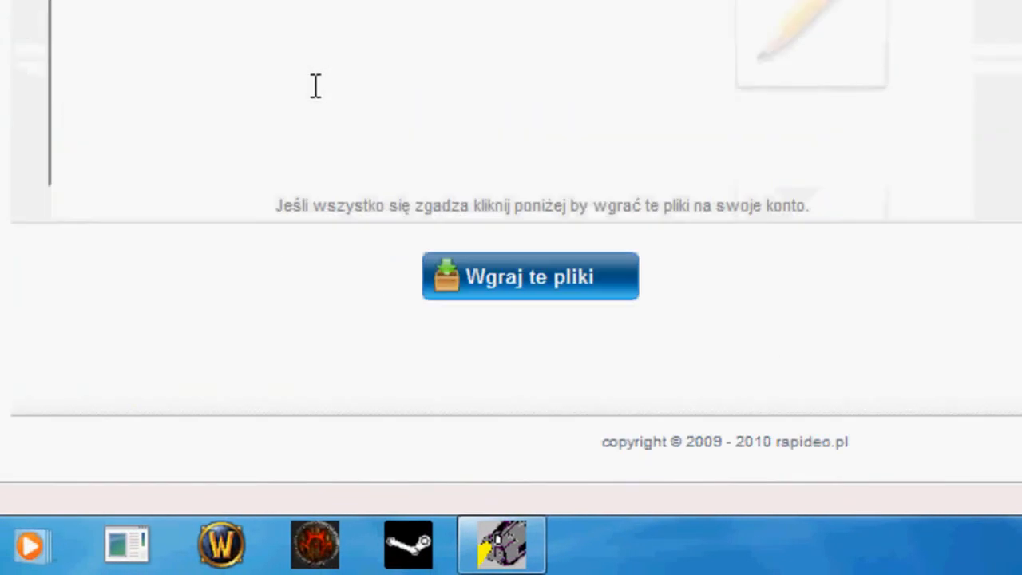
left_click(530, 276)
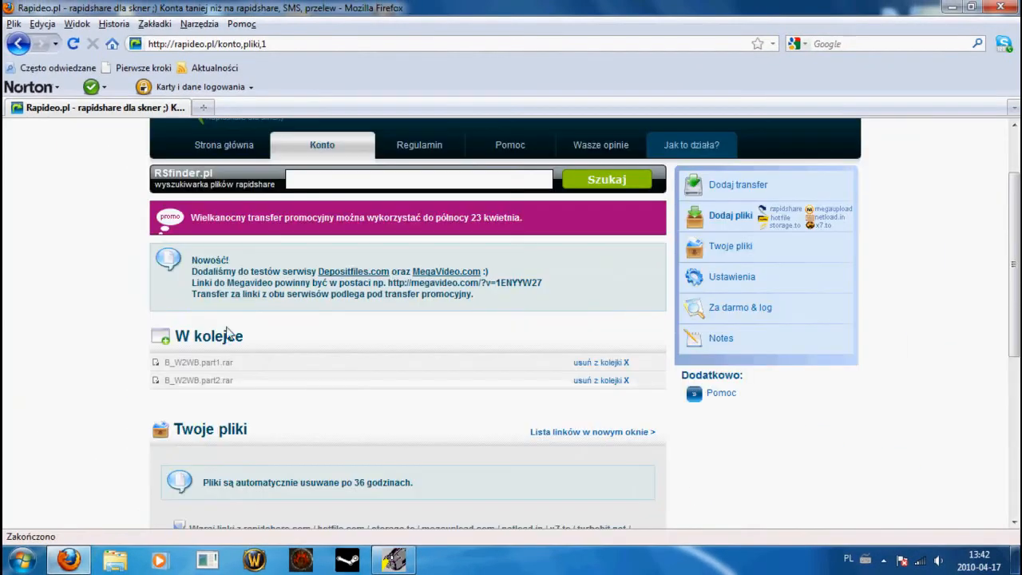
mouse_move(453, 376)
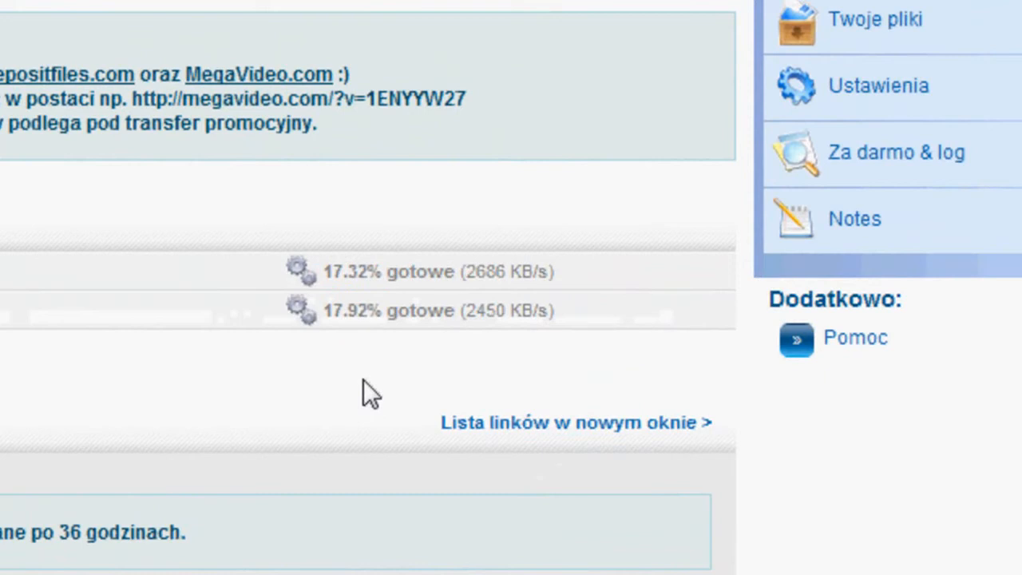
mouse_move(389, 366)
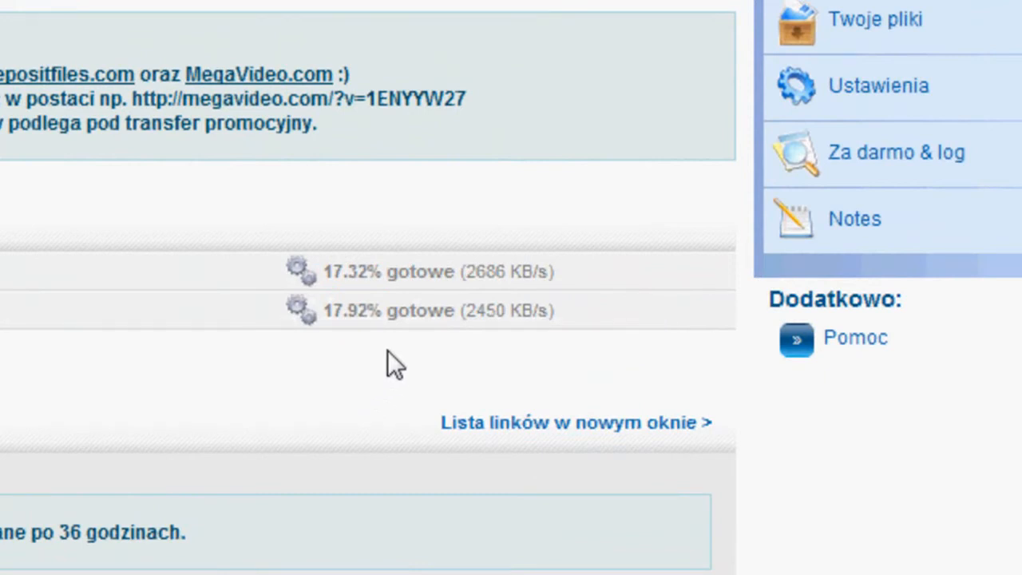
Step: Scroll the Konto page while B_W2WB.part1.rar finishes transferring into Twoje pliki
scroll("down", 3)
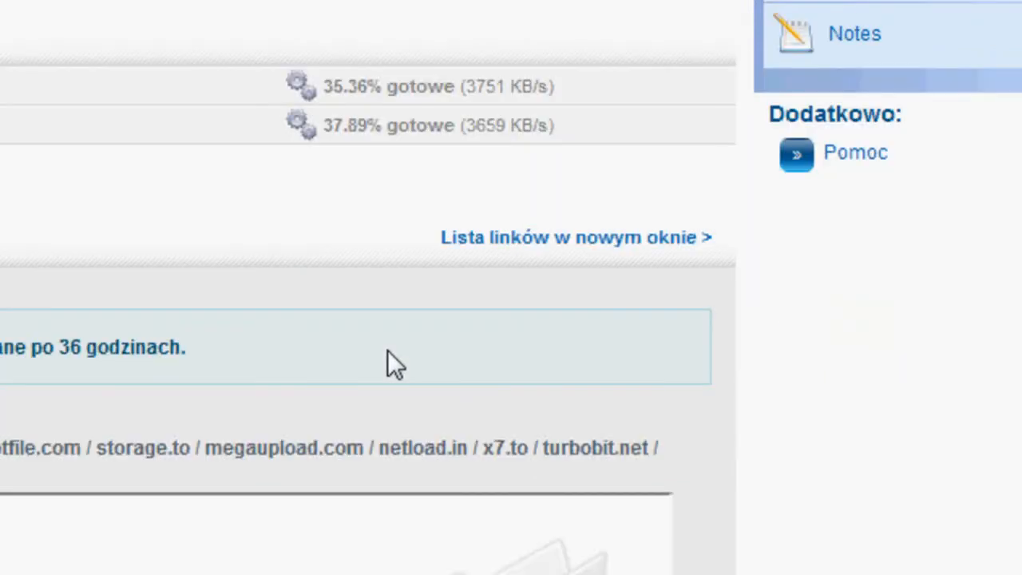
mouse_move(401, 351)
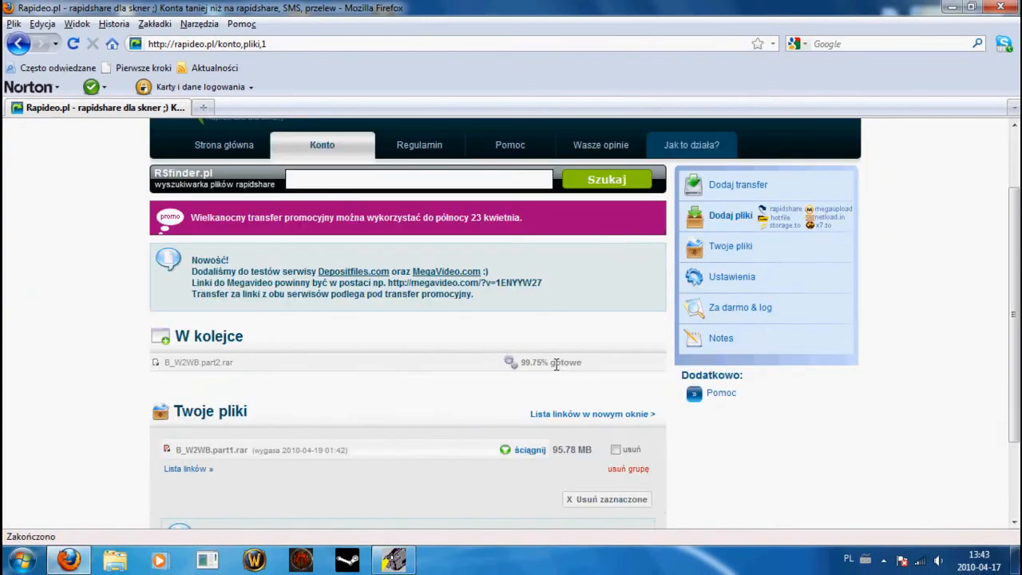
scroll("down", 3)
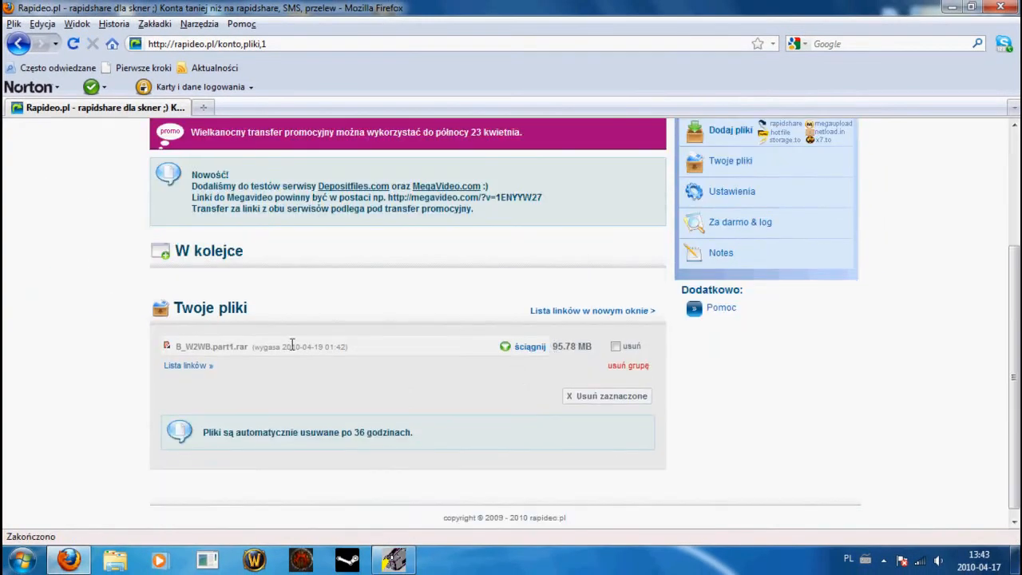
scroll("up", 3)
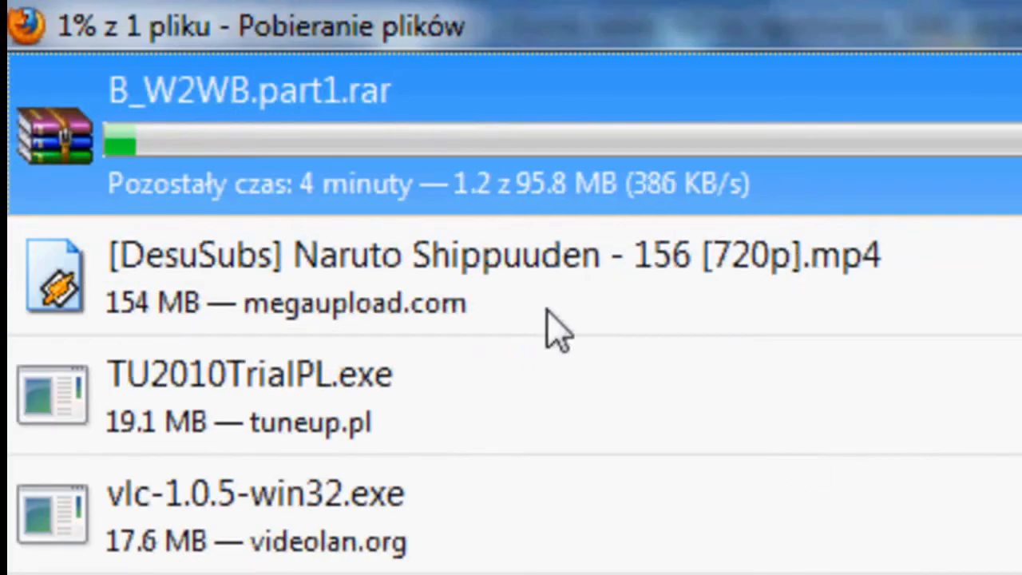
mouse_move(631, 244)
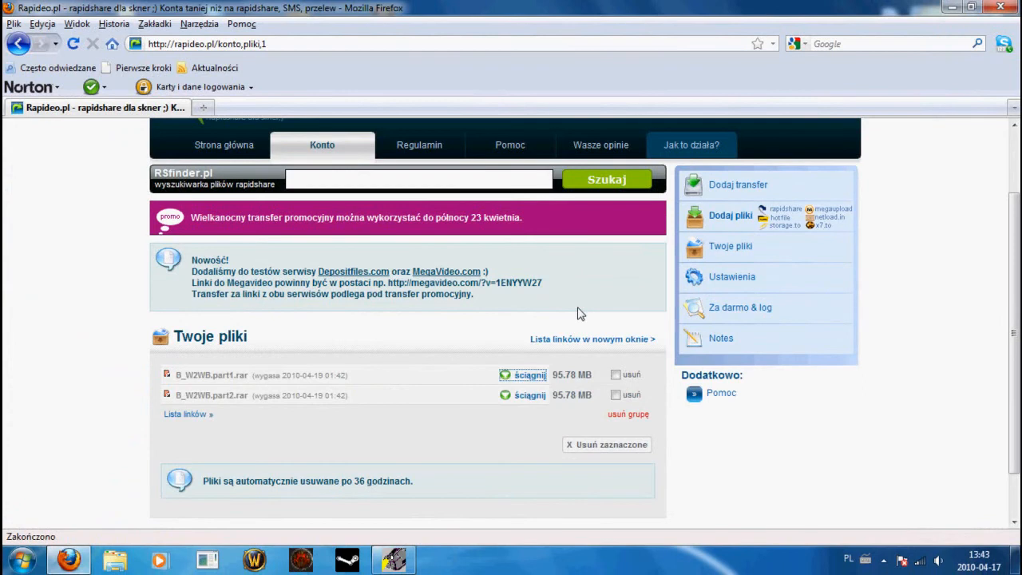
mouse_move(536, 381)
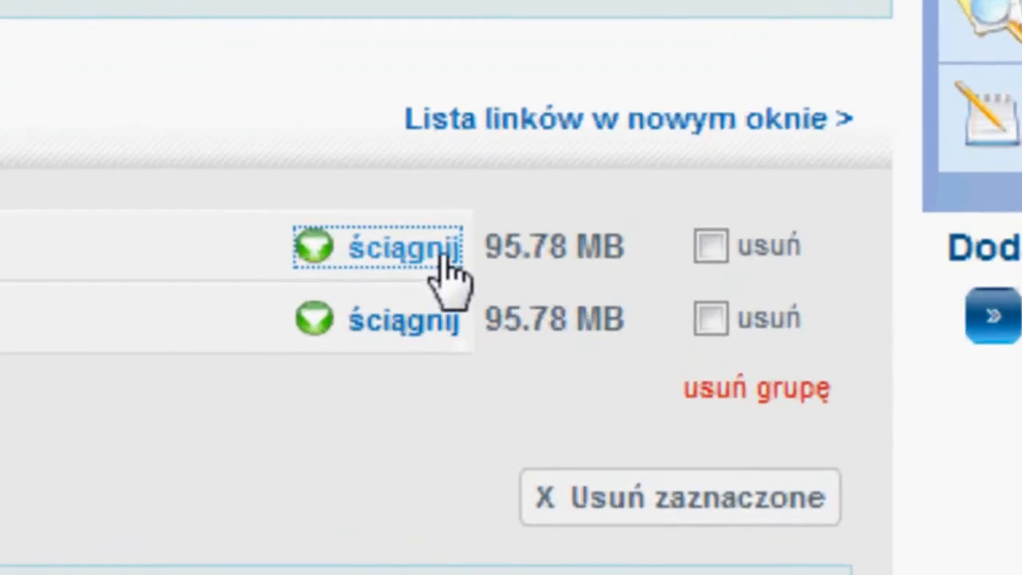
Step: Save B_W2WB.part1.rar and part2.rar to disk with Zapisz plik
left_click(399, 248)
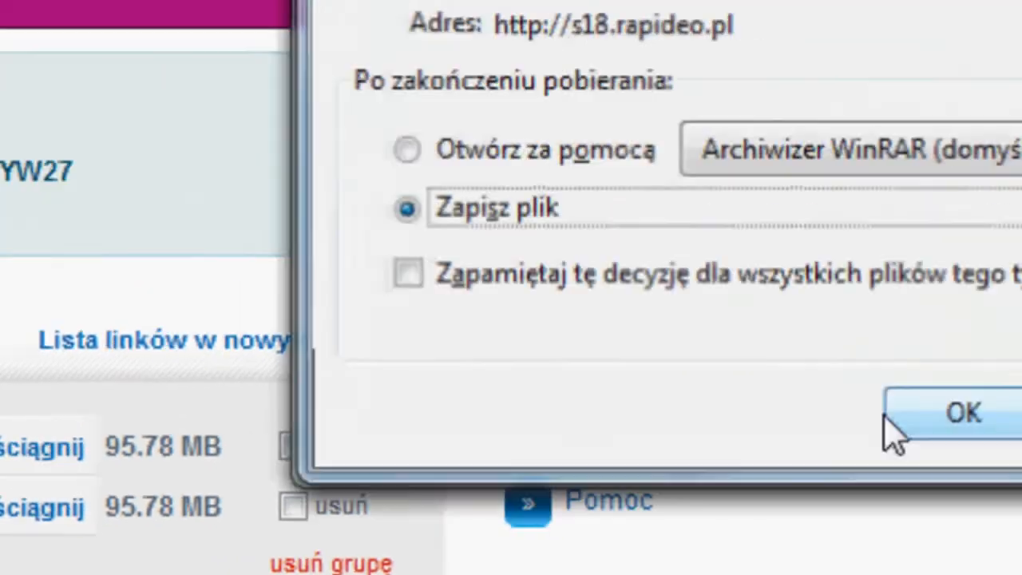
left_click(960, 412)
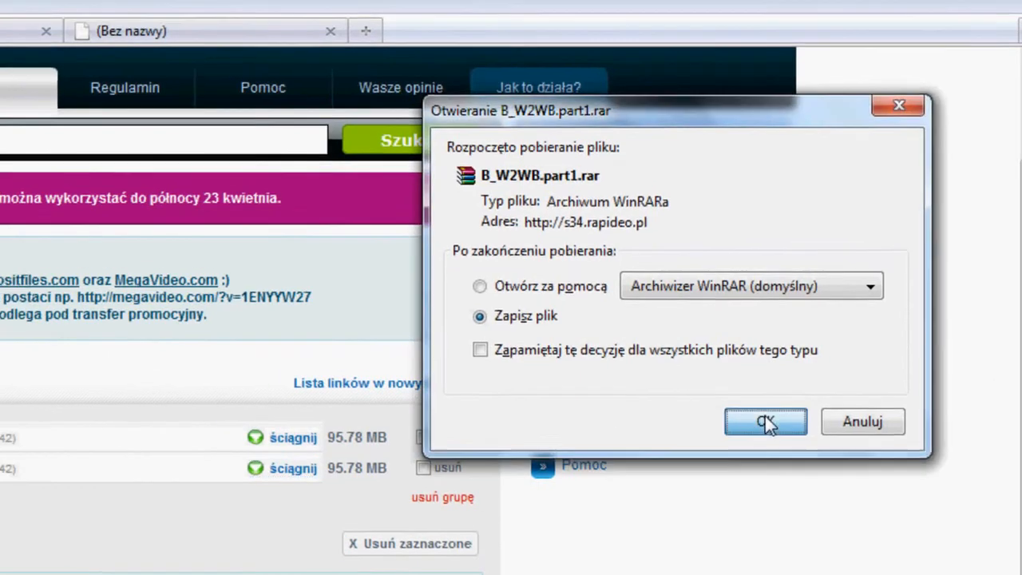
left_click(765, 422)
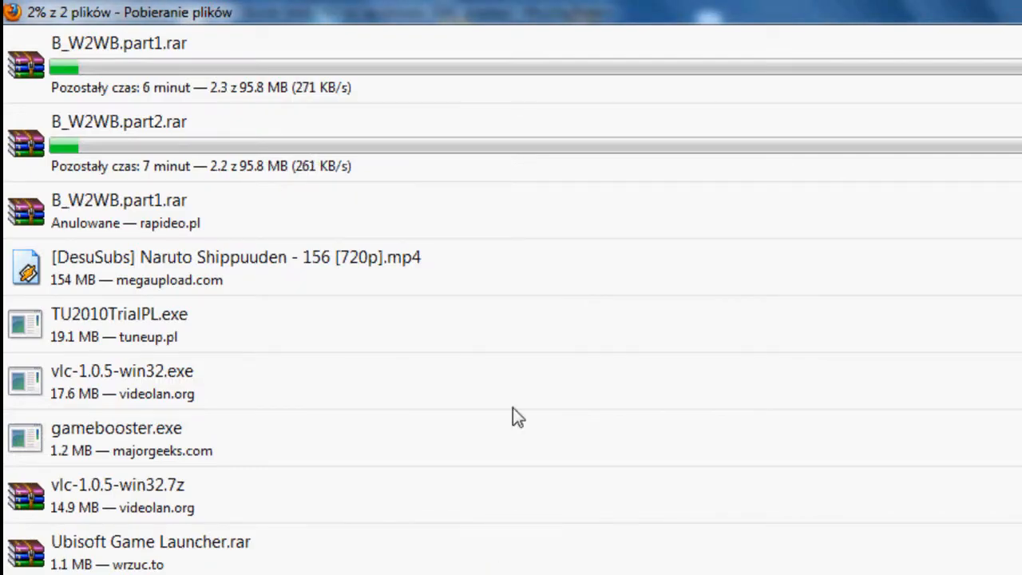
mouse_move(376, 193)
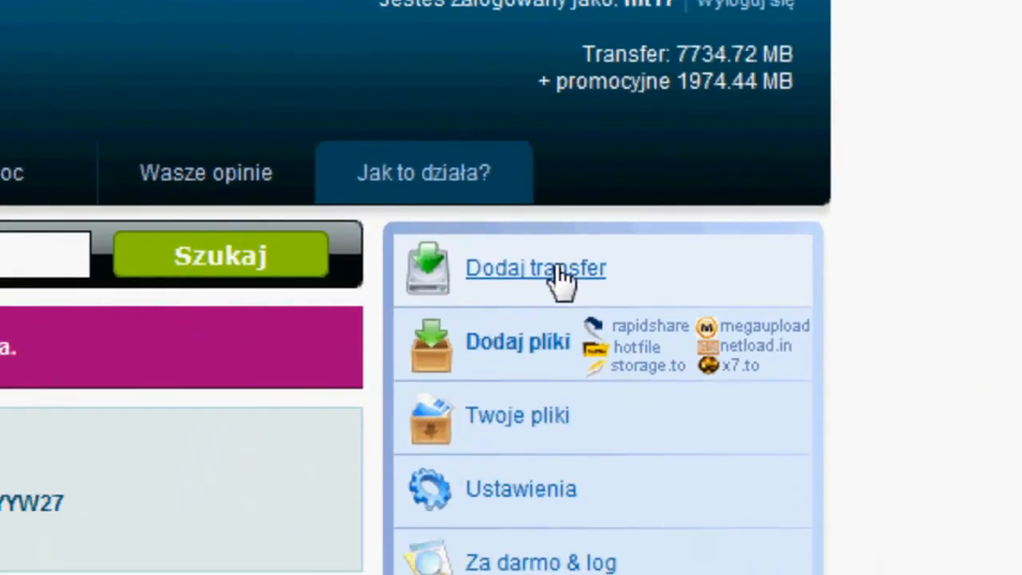
Step: Review the Dodaj transfer SMS and card price packages, then close the blank Bez nazwy tab
left_click(533, 268)
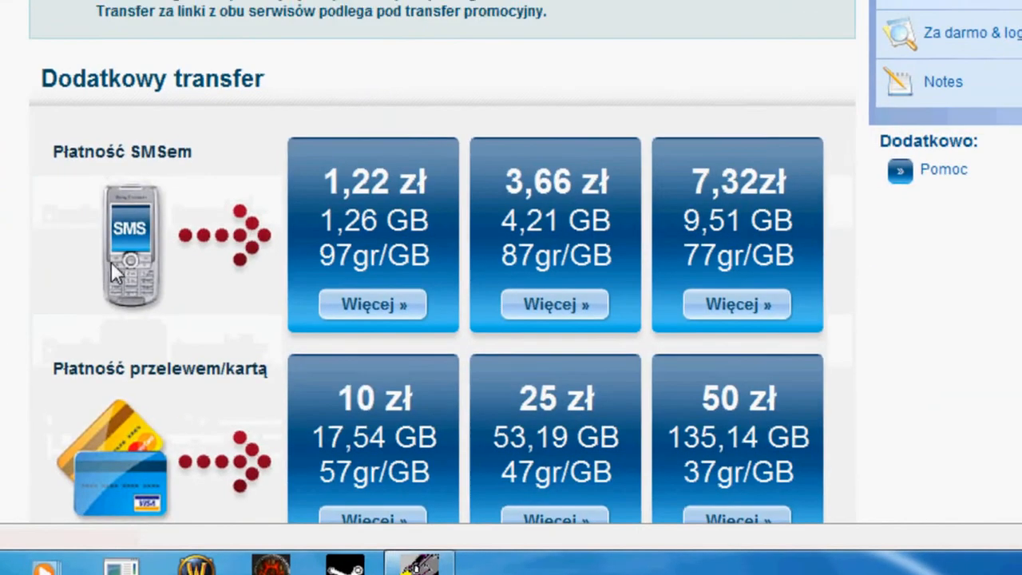
scroll("down", 3)
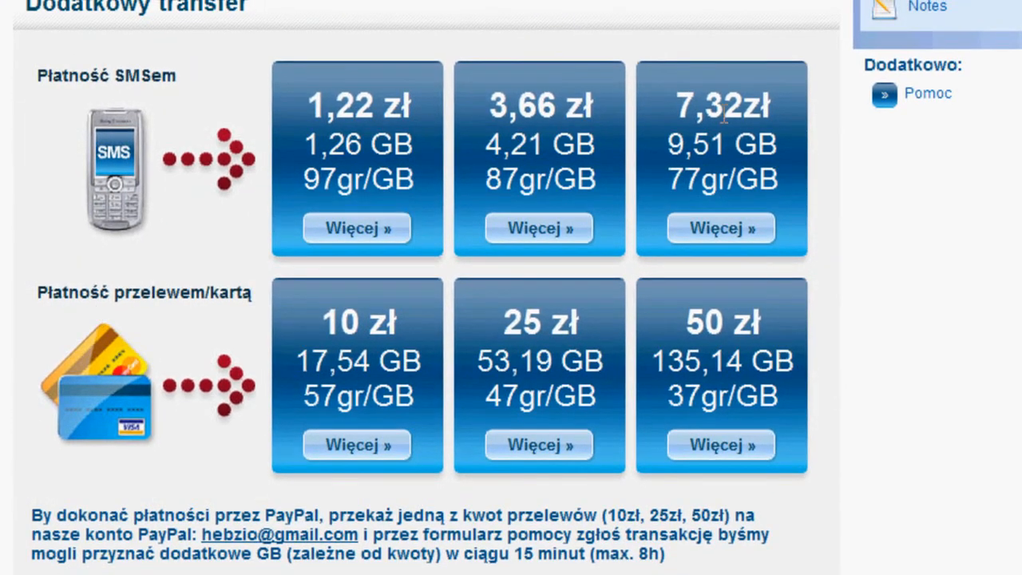
mouse_move(720, 152)
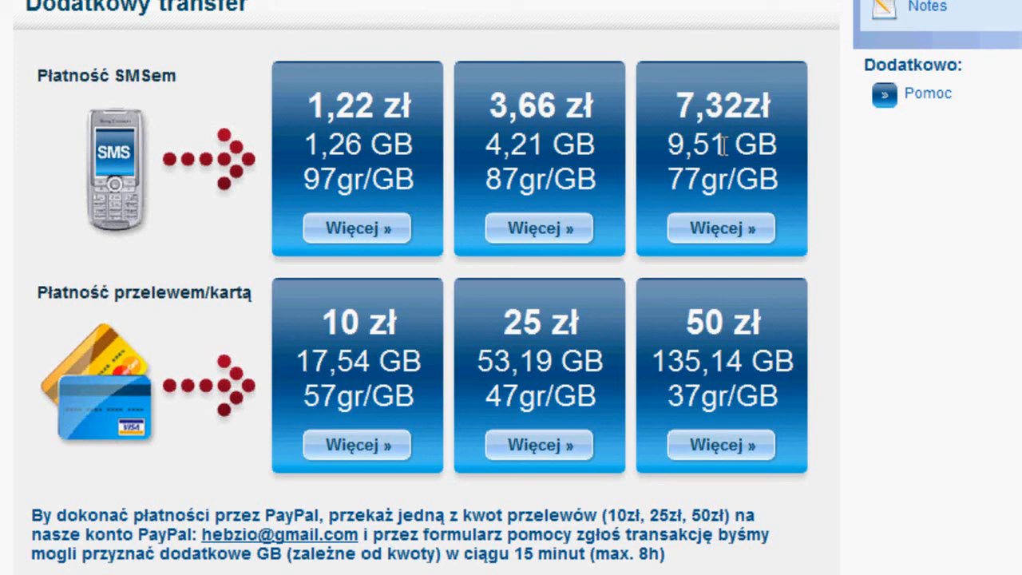
mouse_move(604, 128)
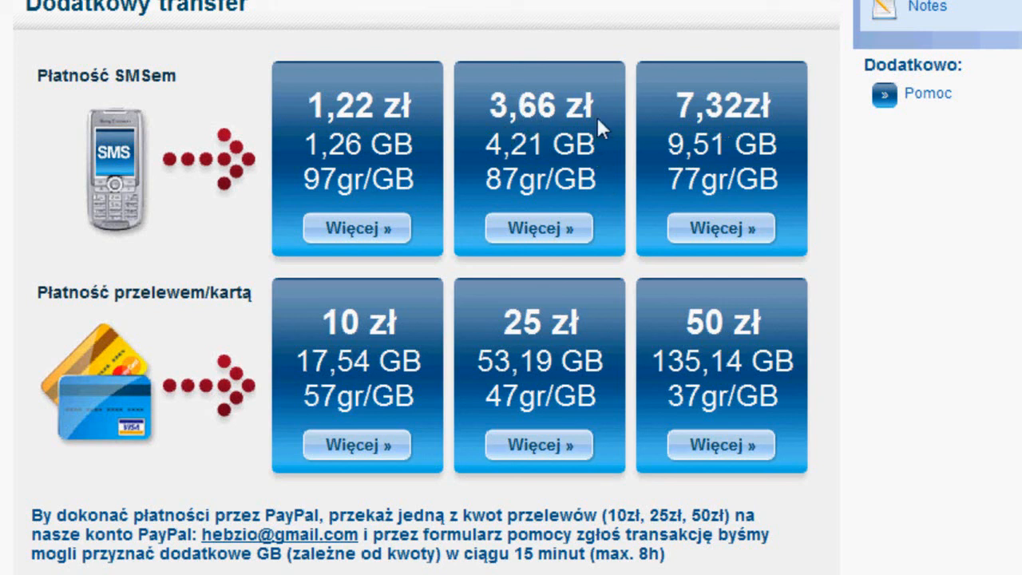
mouse_move(471, 272)
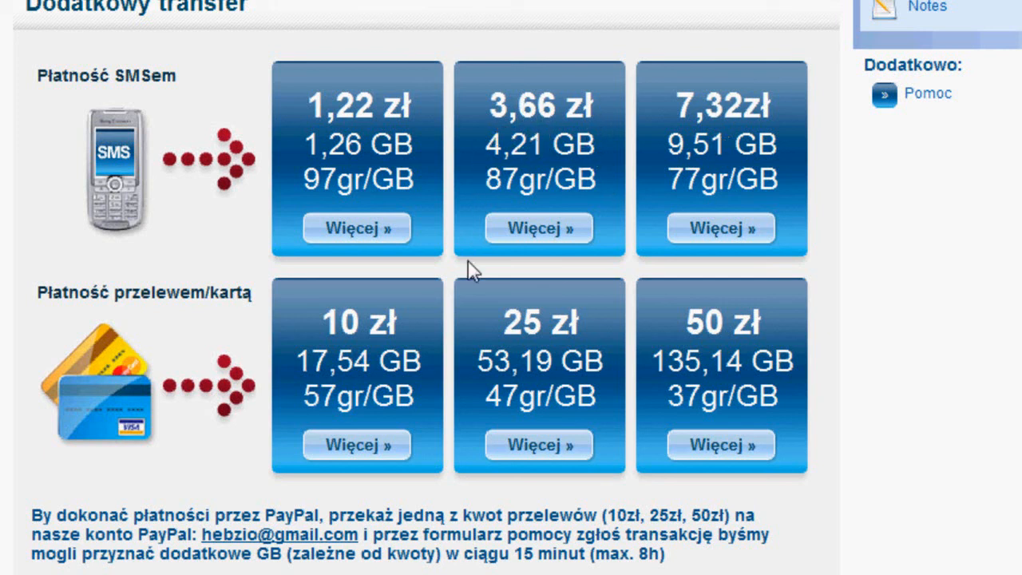
scroll("down", 3)
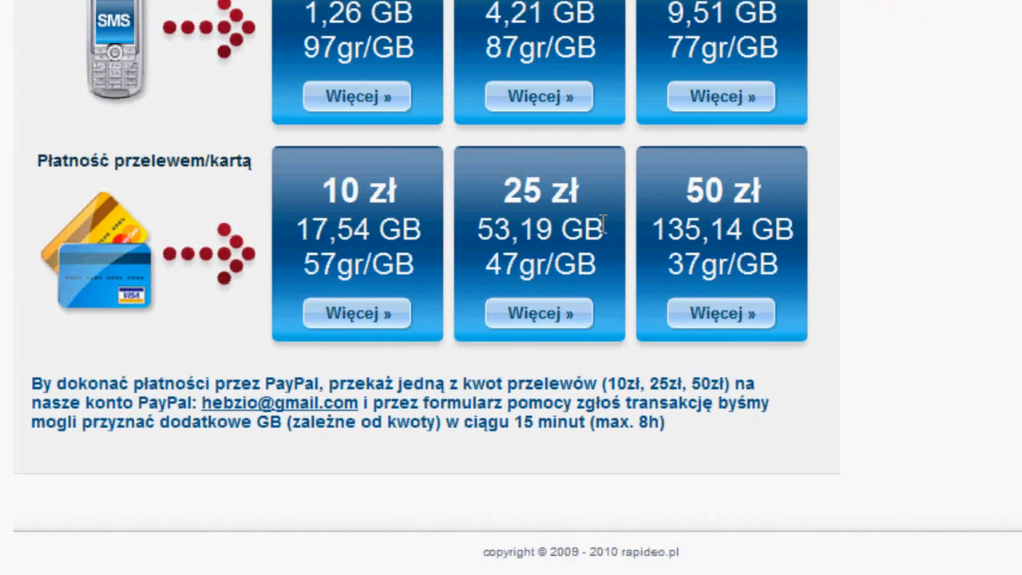
mouse_move(793, 301)
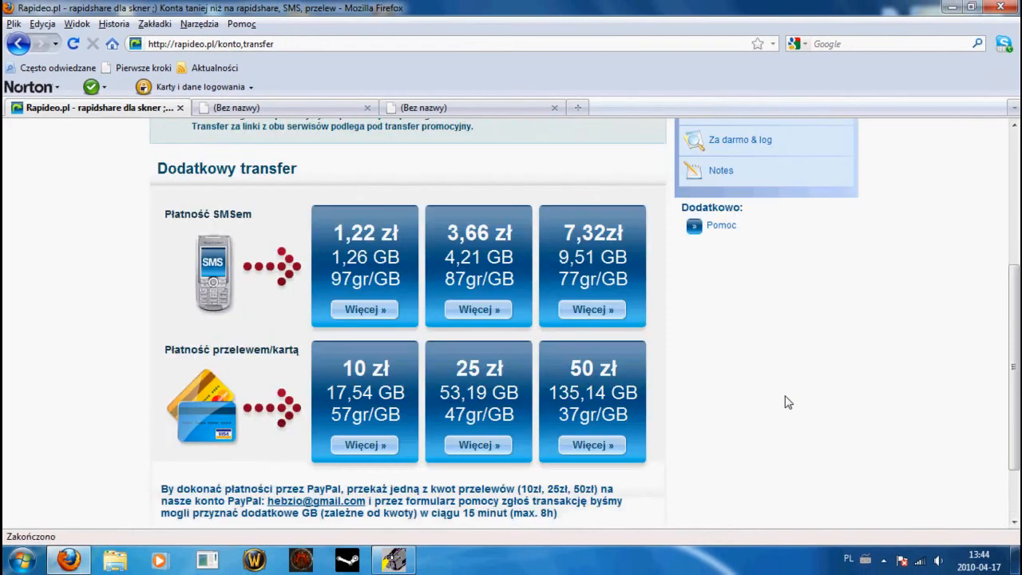
scroll("up", 3)
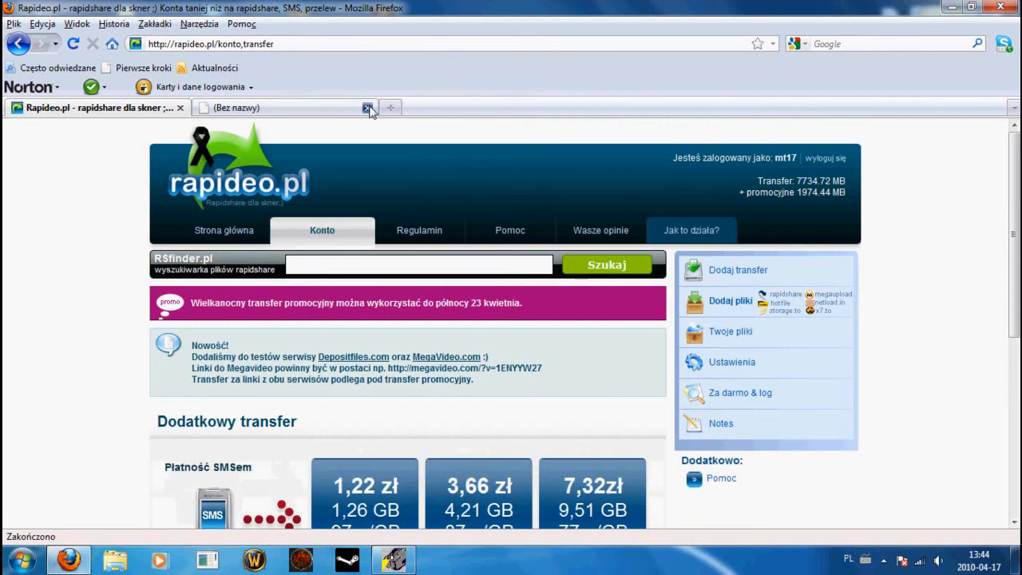
left_click(362, 108)
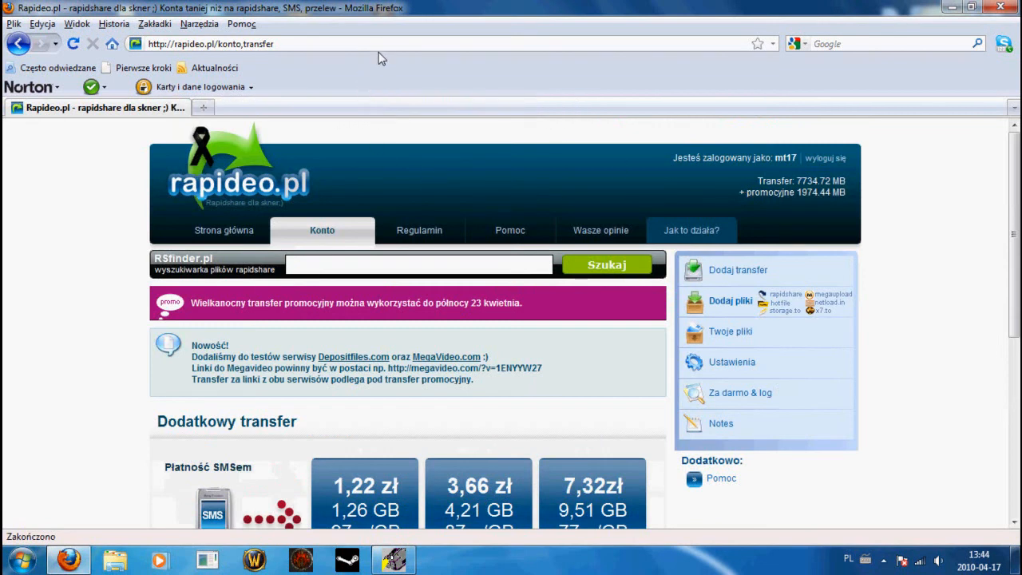